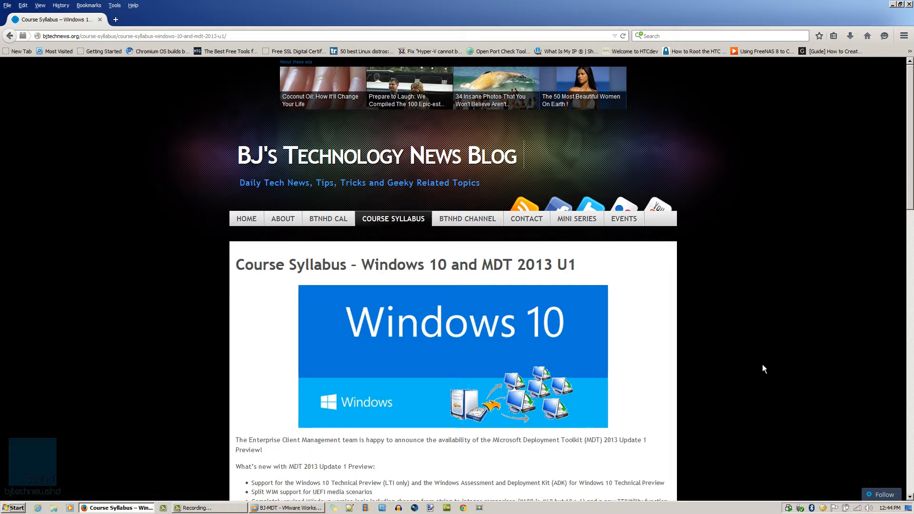
# Switch to the BJ-MDT VM, launch Server Manager maximized and show the Manage menu
pyautogui.scroll(-3)
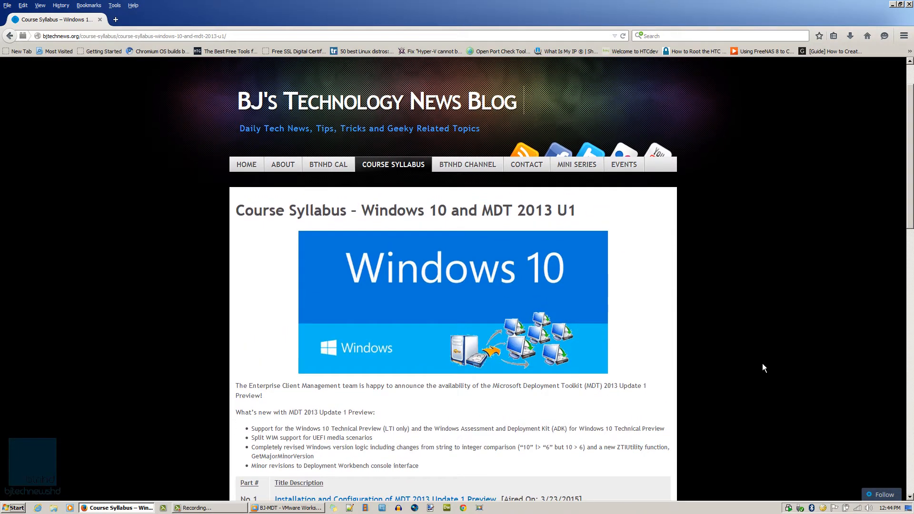
pyautogui.scroll(-3)
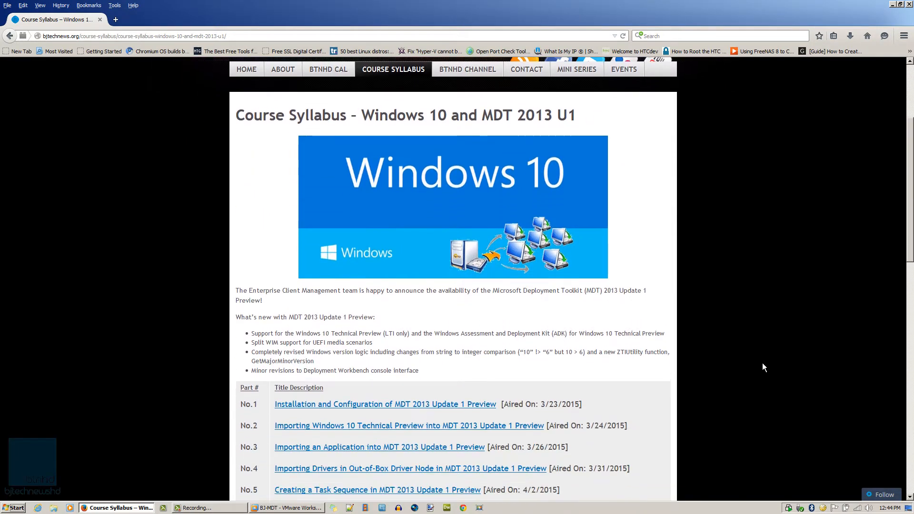
pyautogui.scroll(-3)
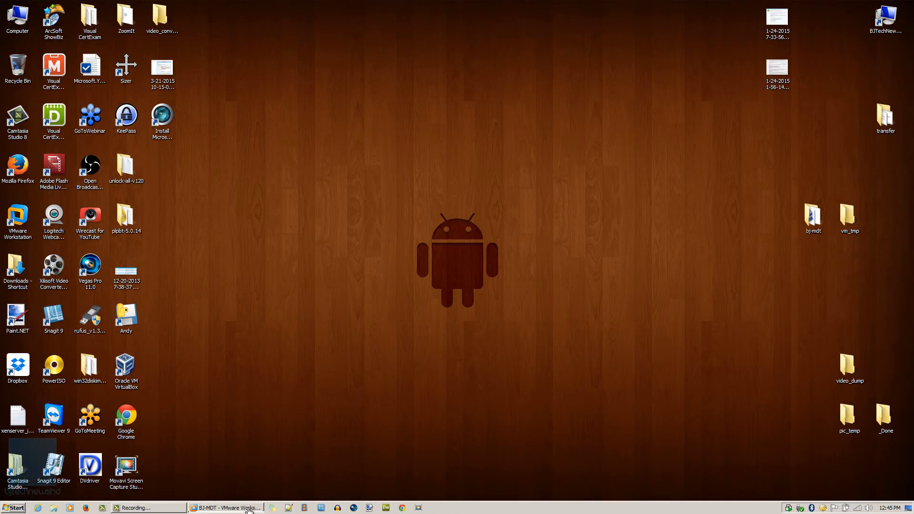
pyautogui.click(226, 508)
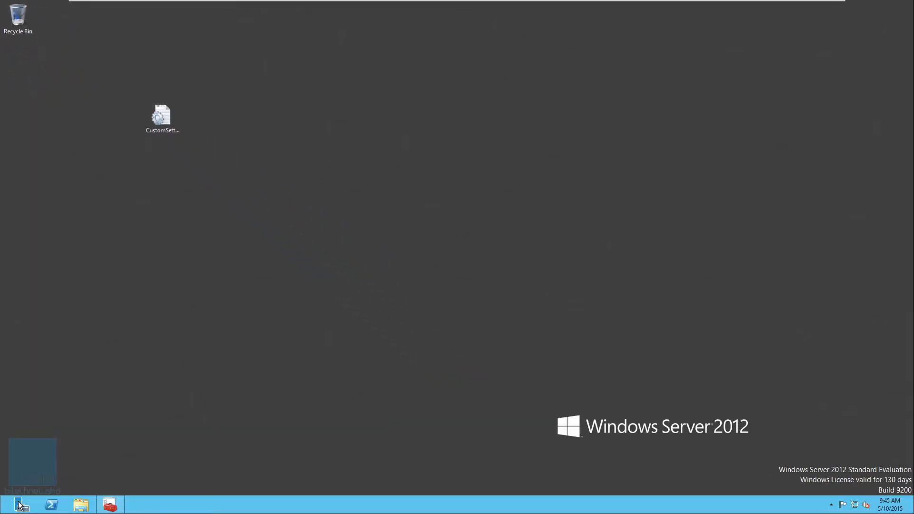
pyautogui.click(21, 504)
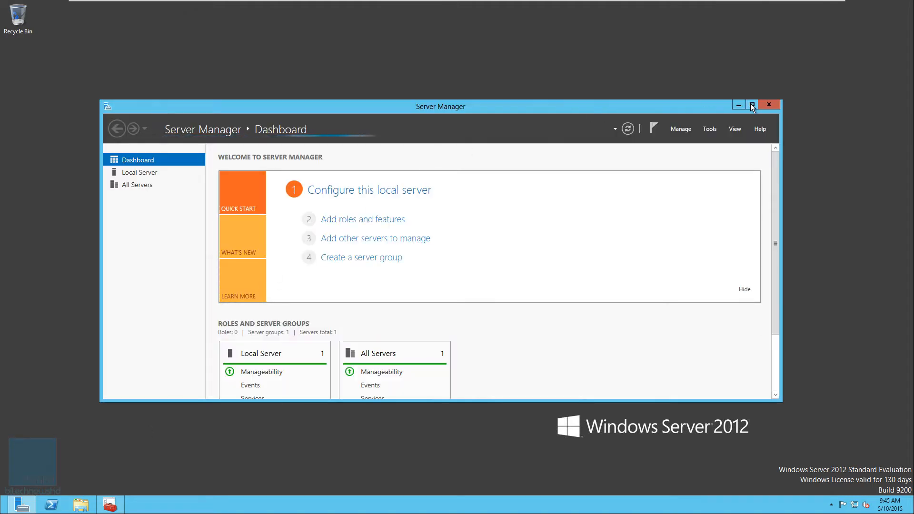
pyautogui.click(751, 104)
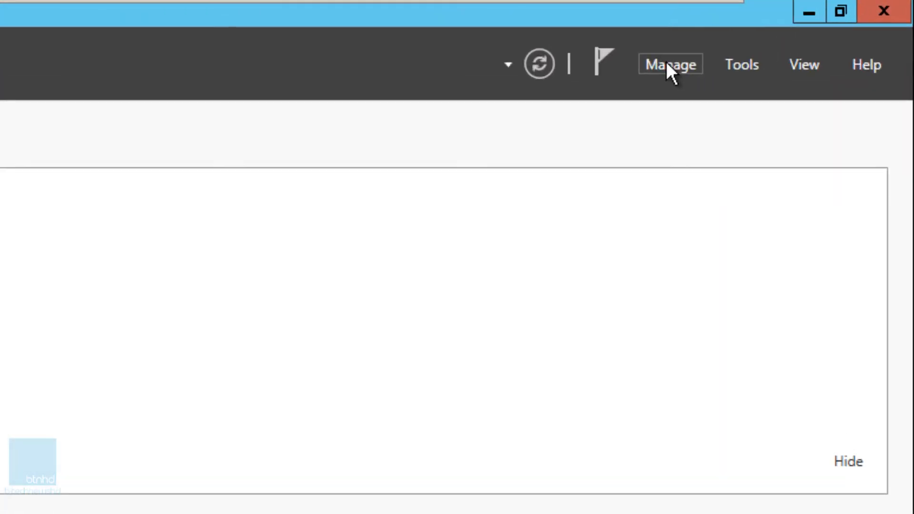
pyautogui.click(669, 65)
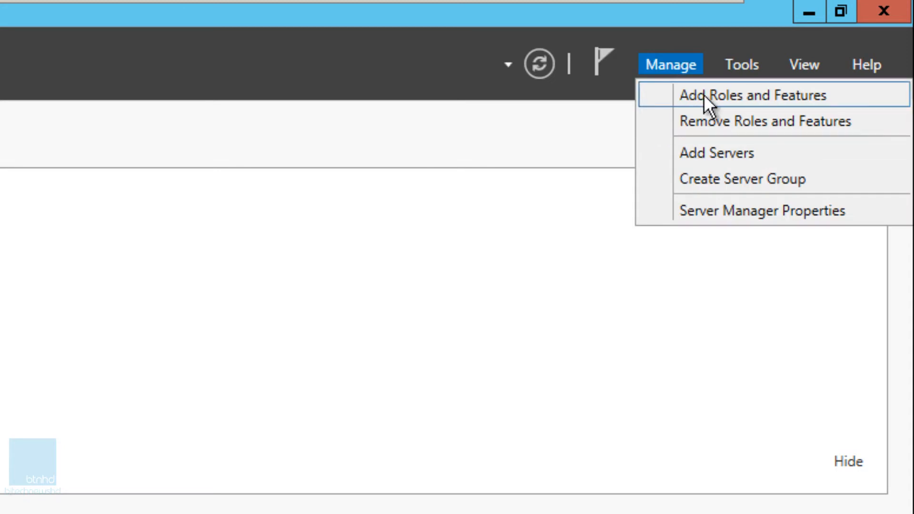
# Start the Add Roles and Features Wizard and move past the Before You Begin page
pyautogui.click(752, 95)
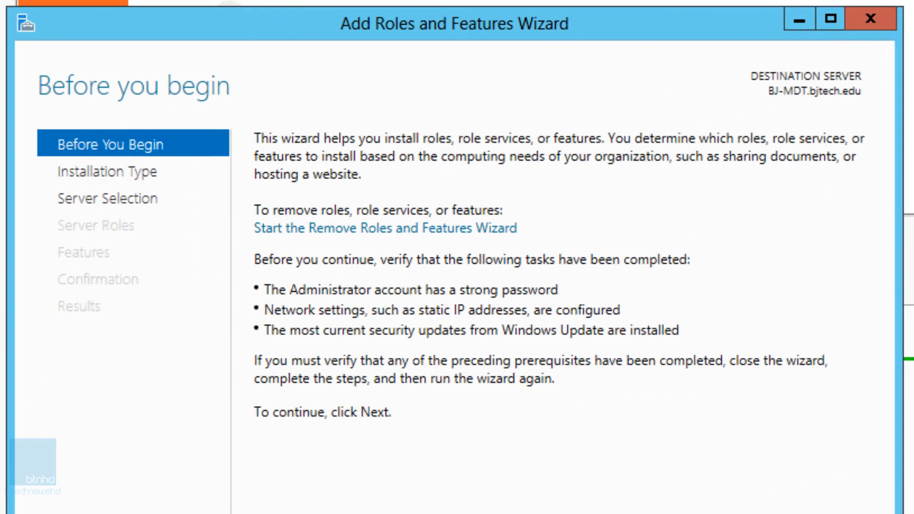
pyautogui.click(842, 502)
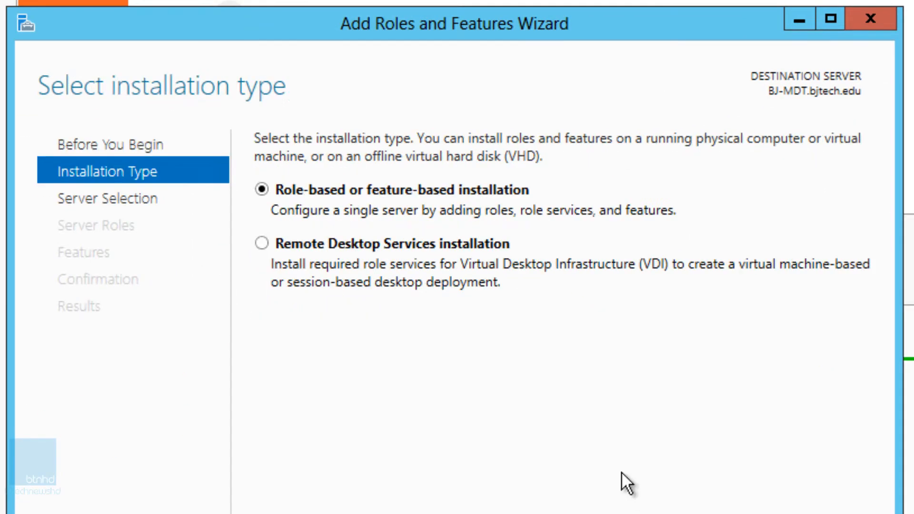
pyautogui.moveTo(409, 312)
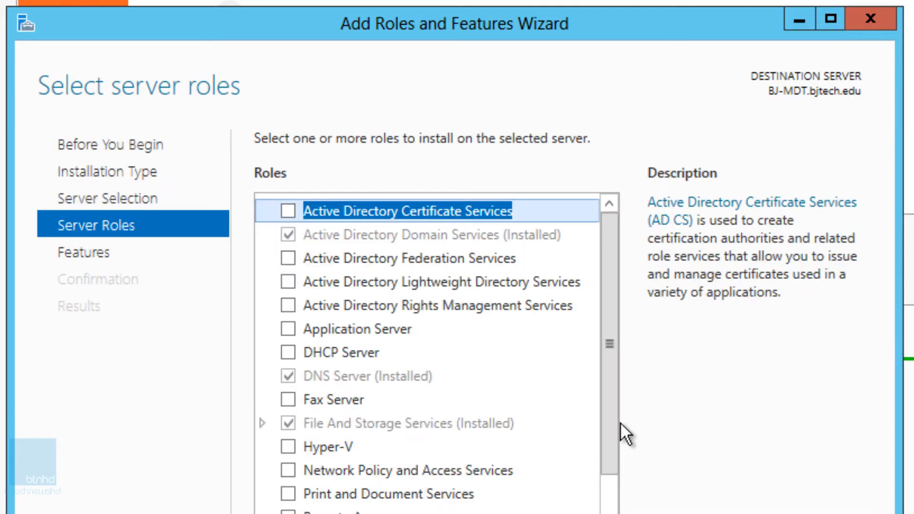
# Select Windows Deployment Services with its management tools and continue to Confirmation
pyautogui.scroll(-3)
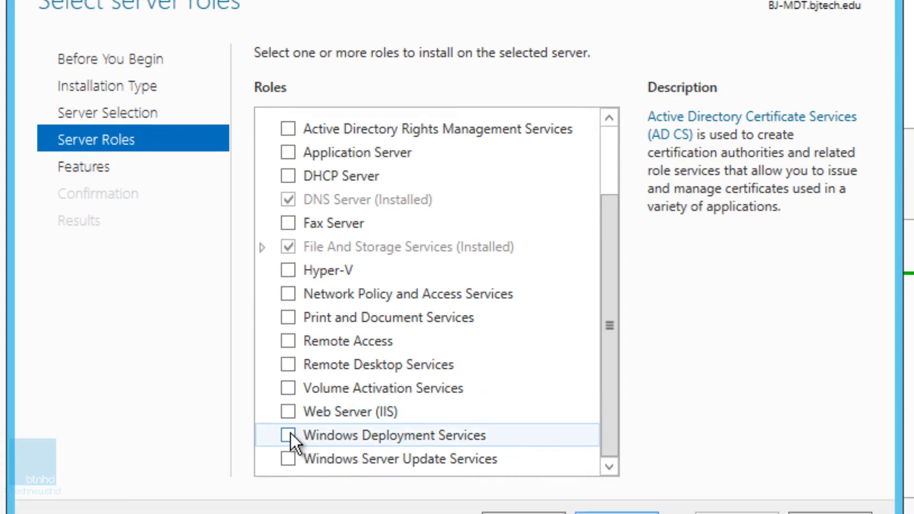
pyautogui.click(288, 435)
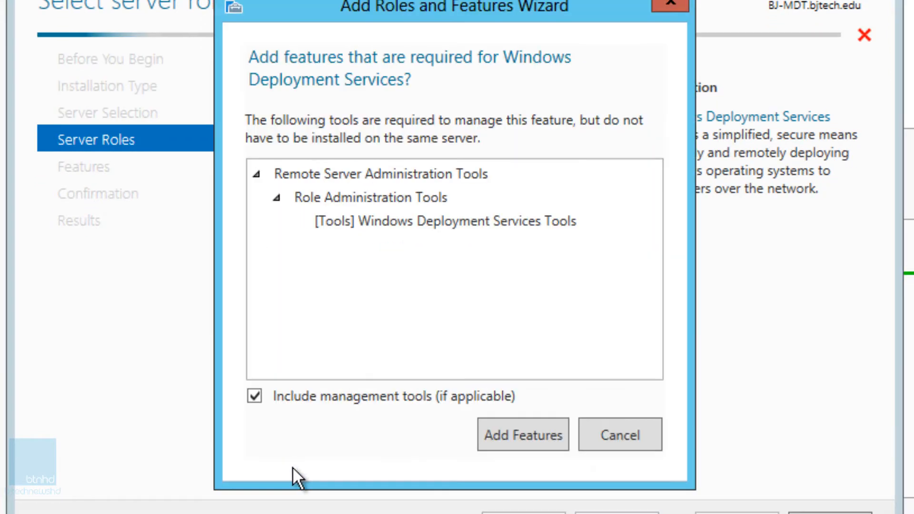
pyautogui.moveTo(307, 487)
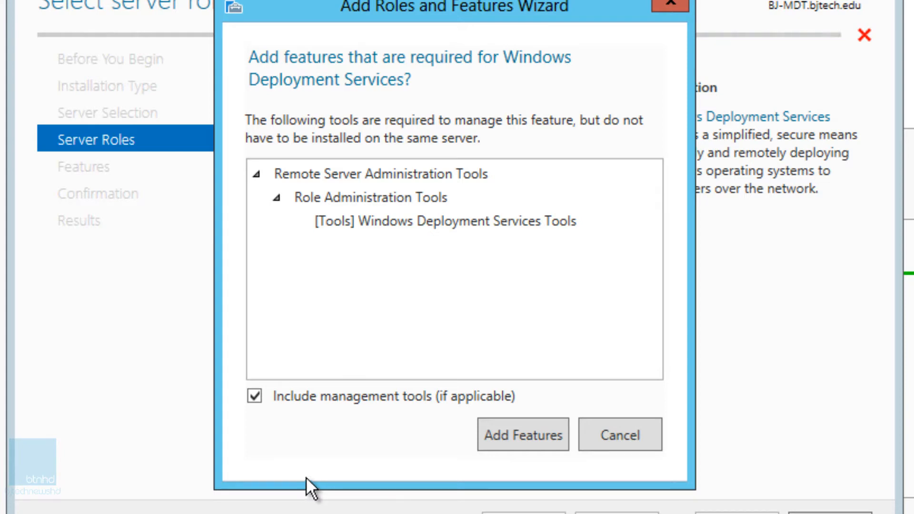
pyautogui.click(521, 434)
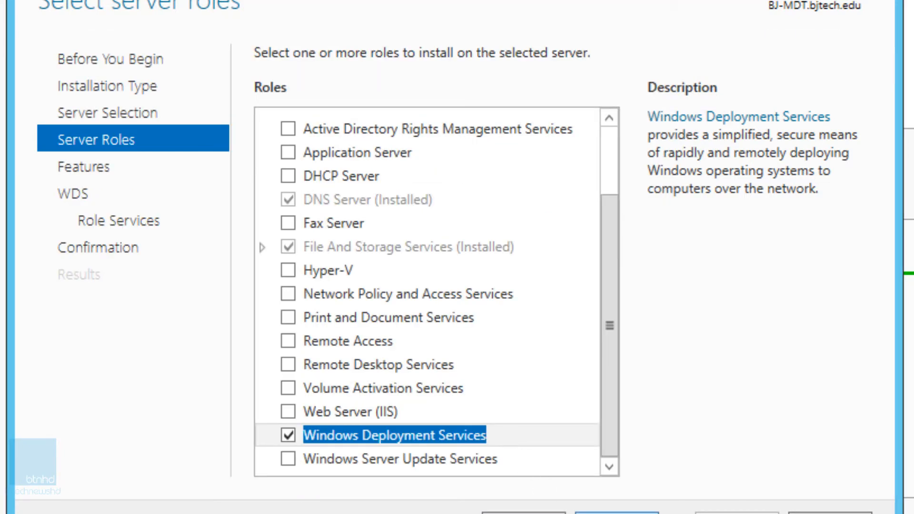
pyautogui.click(597, 500)
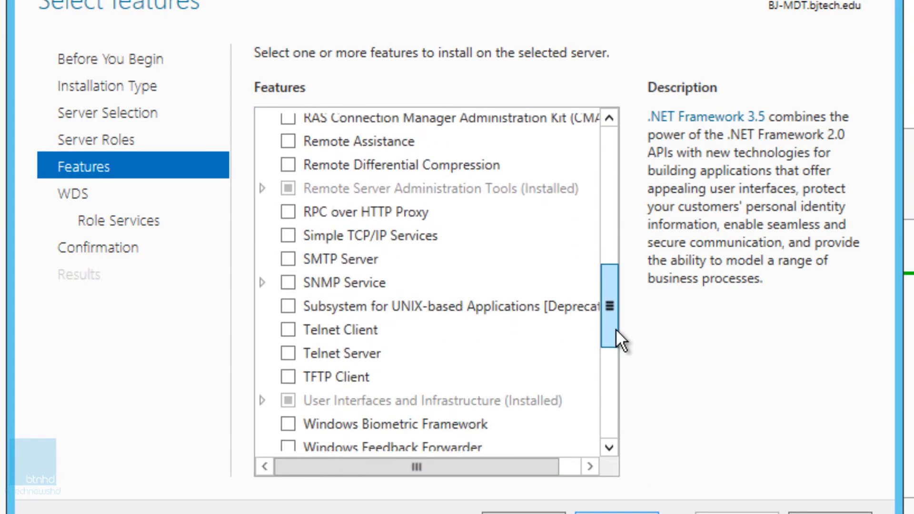
pyautogui.click(78, 193)
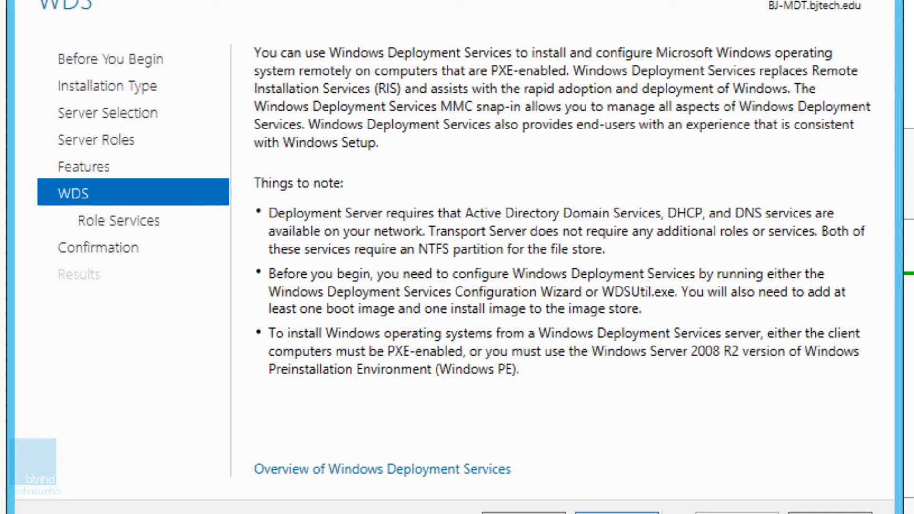
pyautogui.click(623, 500)
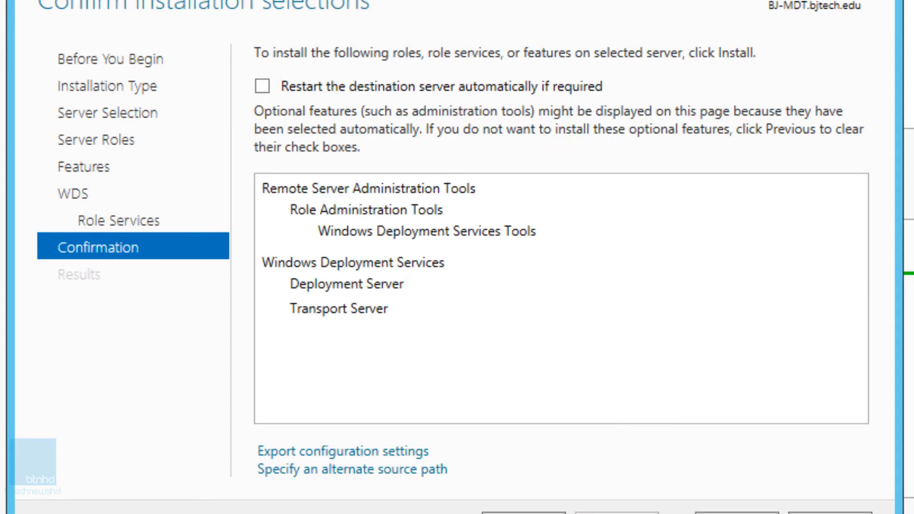
# Allow the server to restart automatically if required and confirm the warning
pyautogui.click(262, 85)
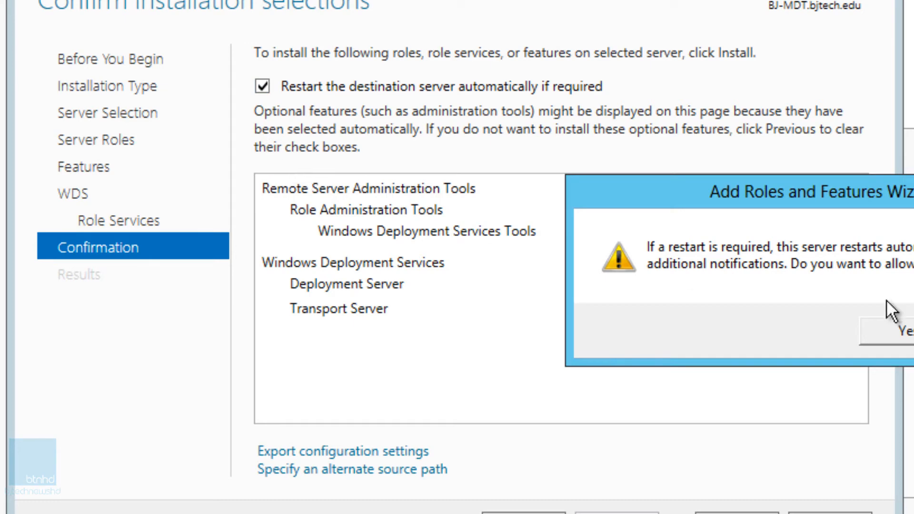
pyautogui.click(901, 331)
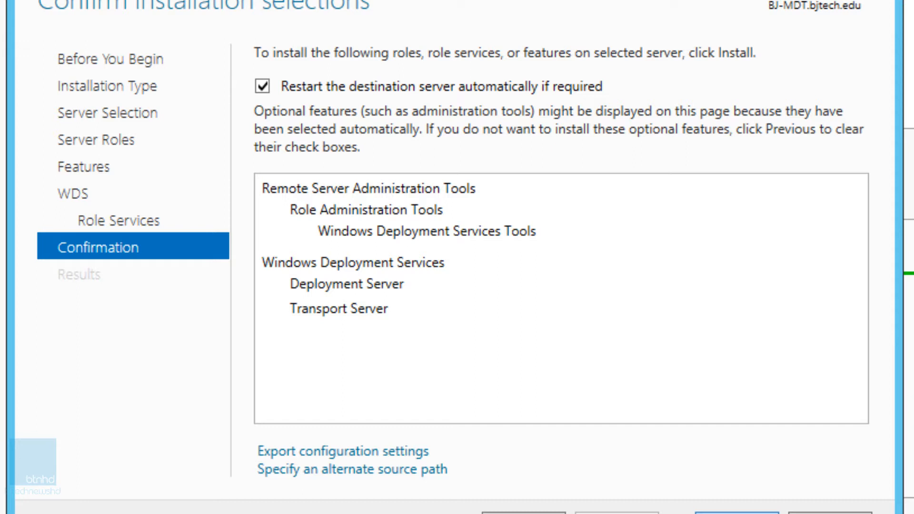
# Install the Windows Deployment Services role on the server
pyautogui.click(737, 499)
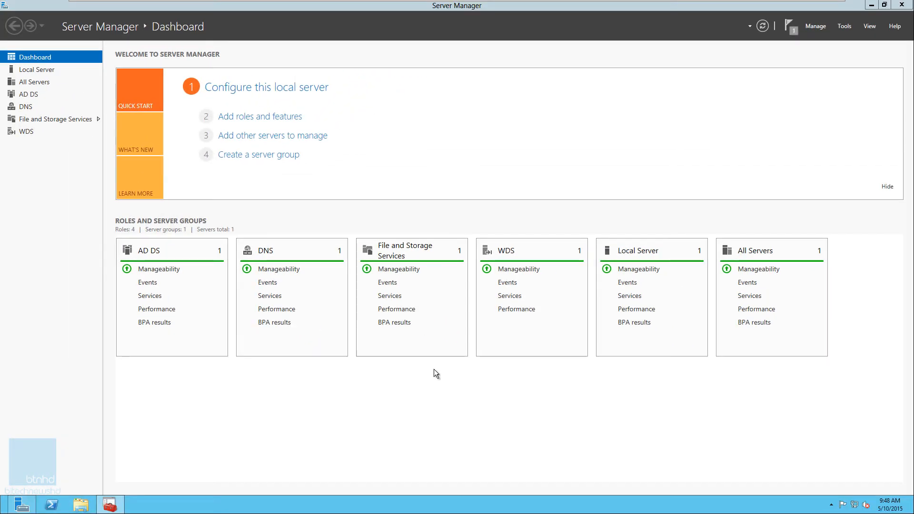
pyautogui.moveTo(907, 5)
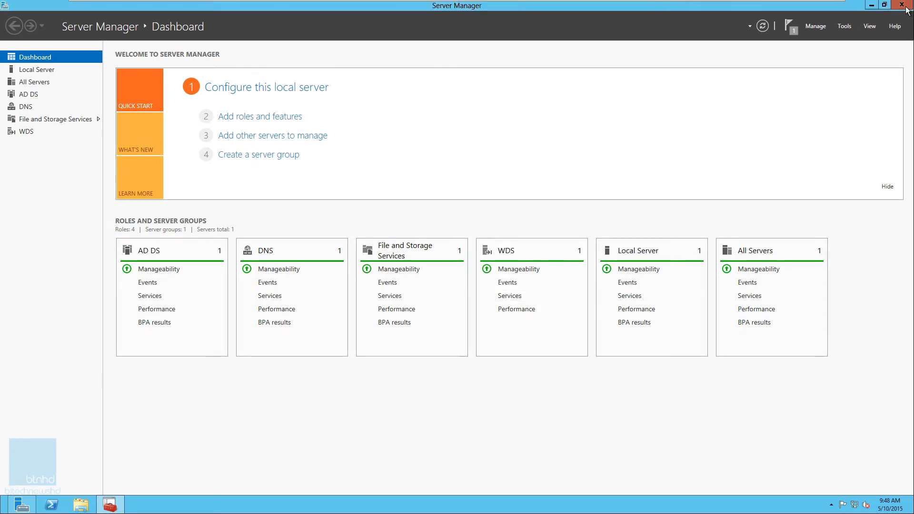
# Close Server Manager and launch the Windows Deployment Services console maximized
pyautogui.click(906, 5)
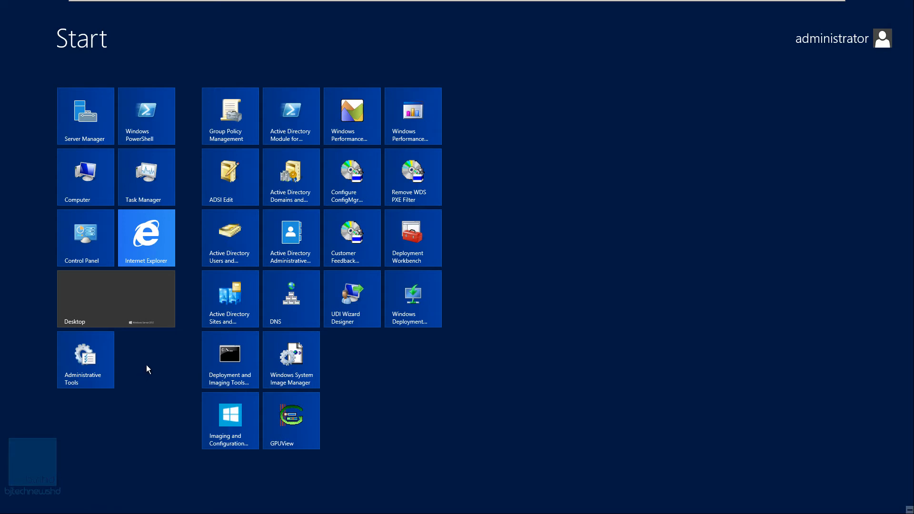
pyautogui.rightClick(413, 299)
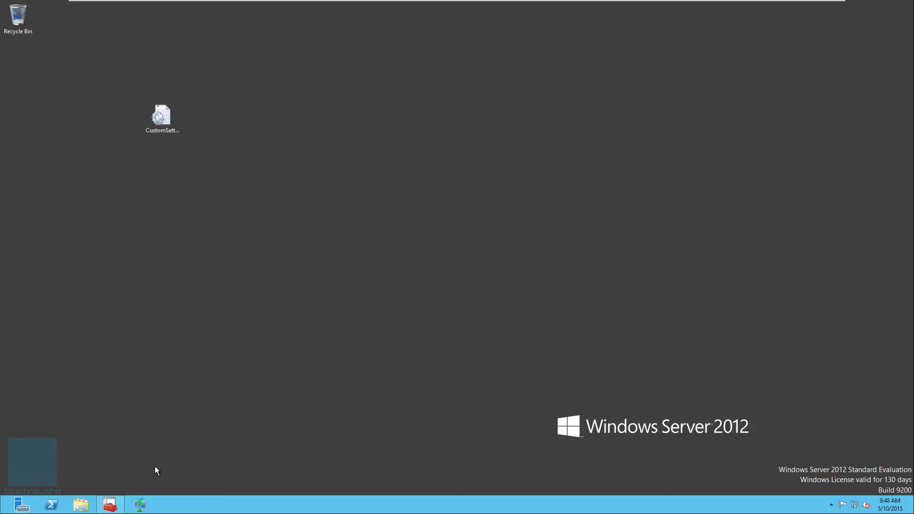
pyautogui.click(140, 504)
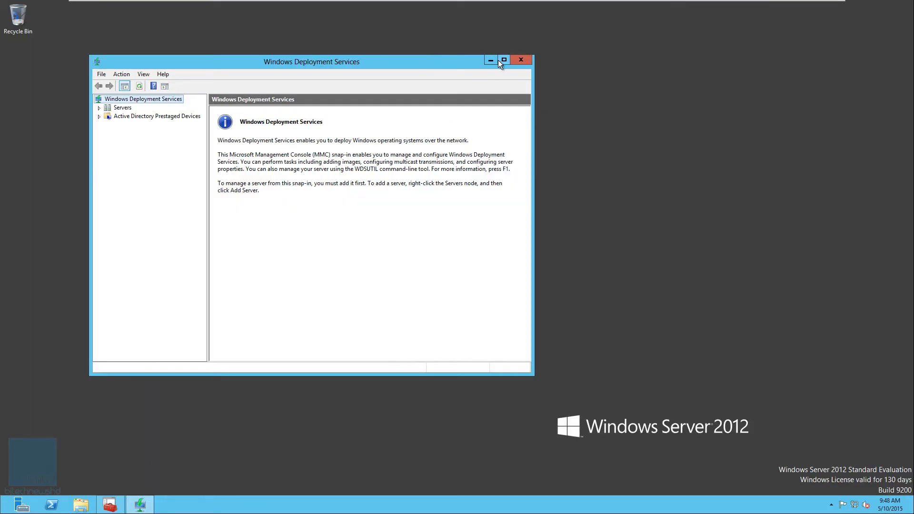
pyautogui.click(503, 60)
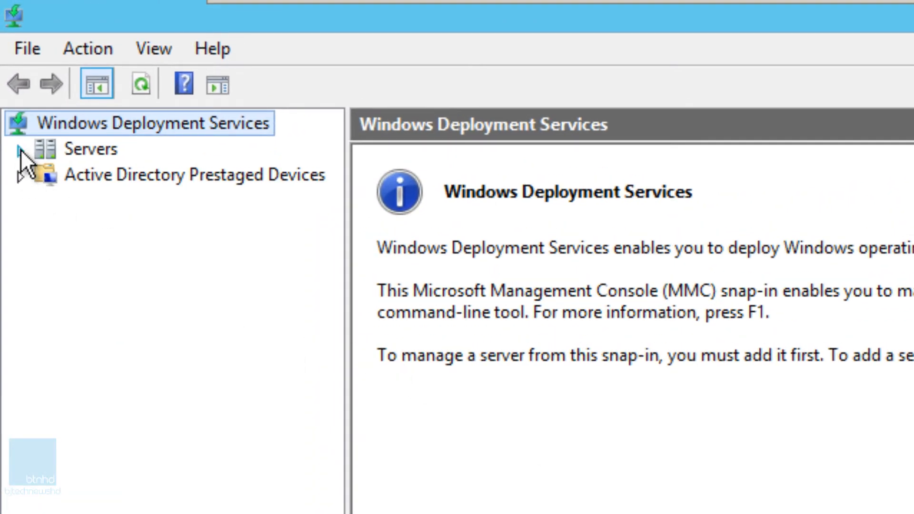
# Select the unconfigured BJ-MDT.bjtech.edu server and show its context menu actions
pyautogui.click(91, 148)
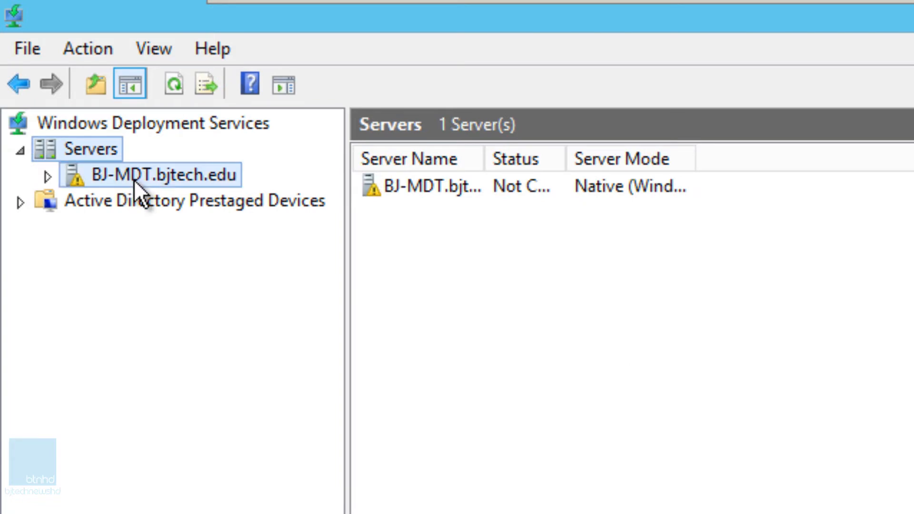
pyautogui.click(166, 174)
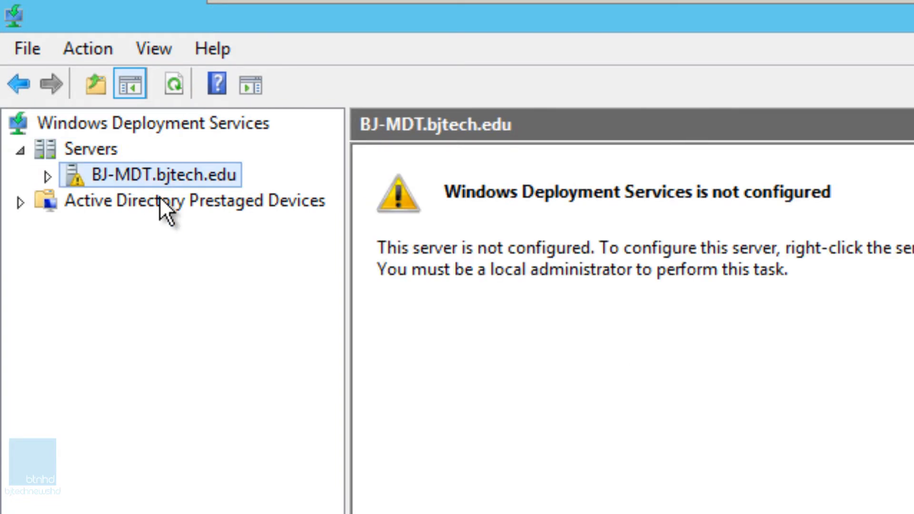
pyautogui.rightClick(149, 174)
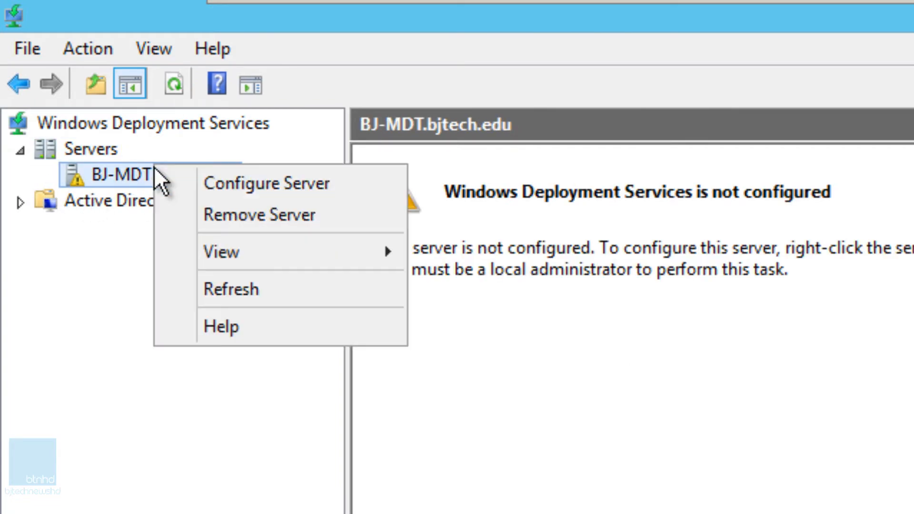
# Launch Configure Server for BJ-MDT.bjtech.edu, integrated with Active Directory, default RemoteInstall path
pyautogui.click(267, 183)
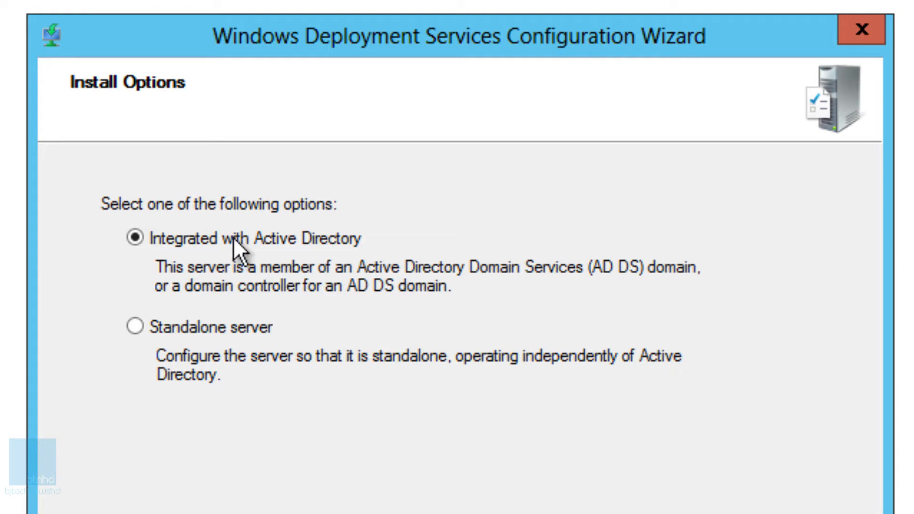
pyautogui.moveTo(239, 251)
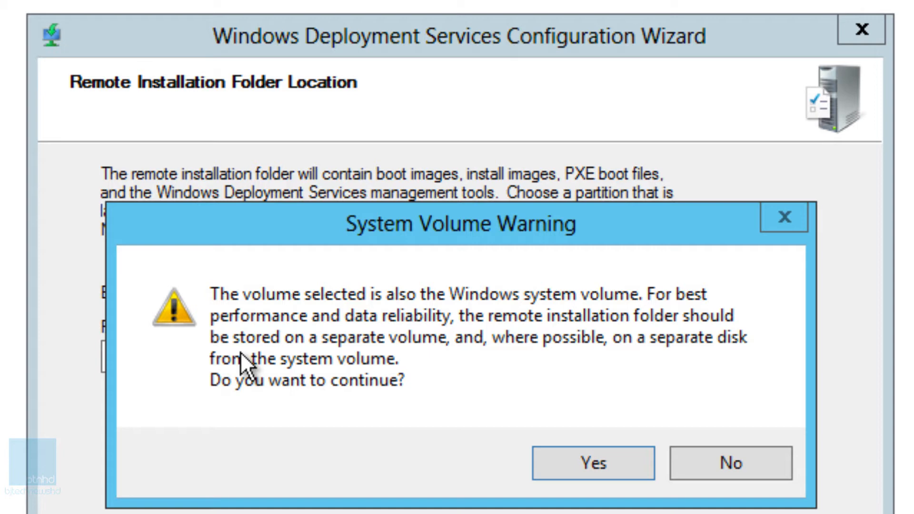
# Keep RemoteInstall on the system volume and have PXE respond to all client computers
pyautogui.click(590, 462)
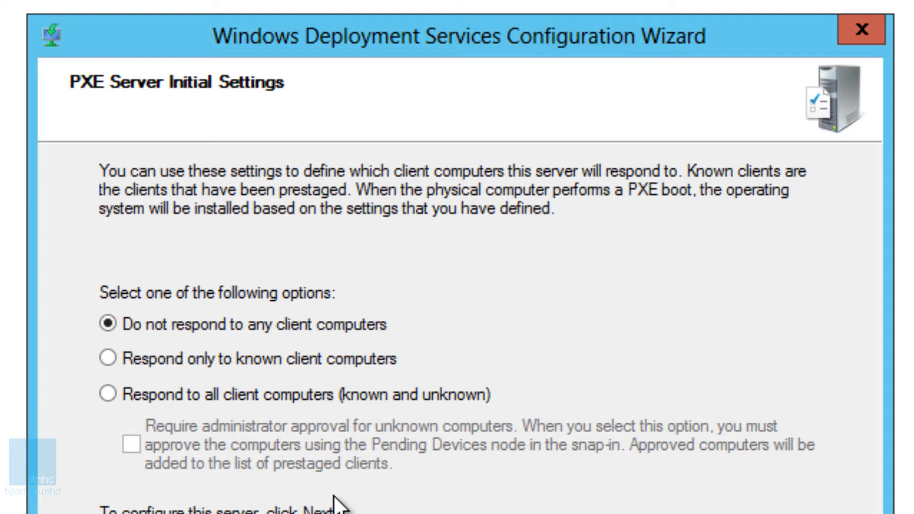
pyautogui.moveTo(134, 405)
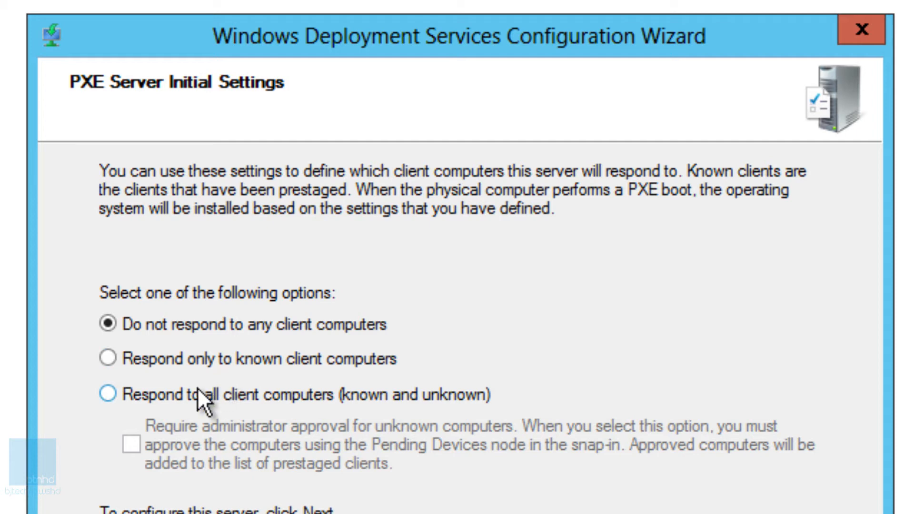
pyautogui.click(106, 394)
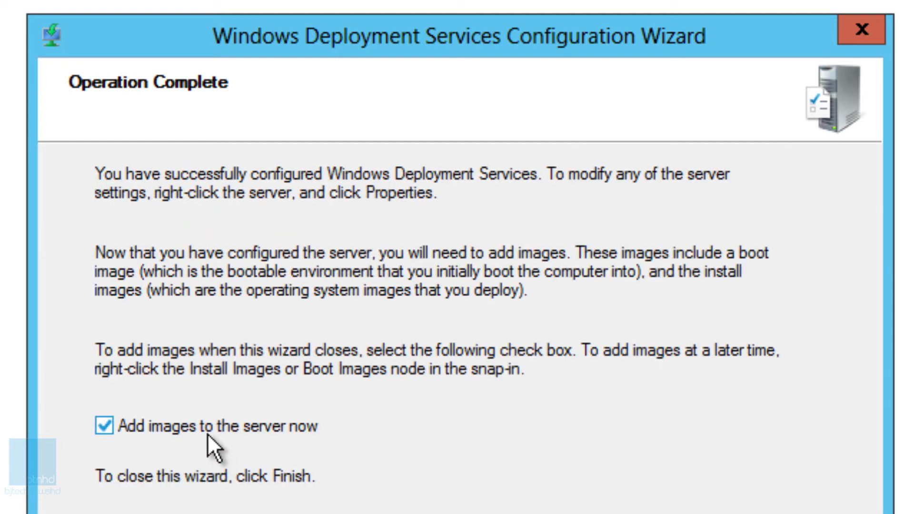
# Finish the configuration wizard without adding images now
pyautogui.click(103, 426)
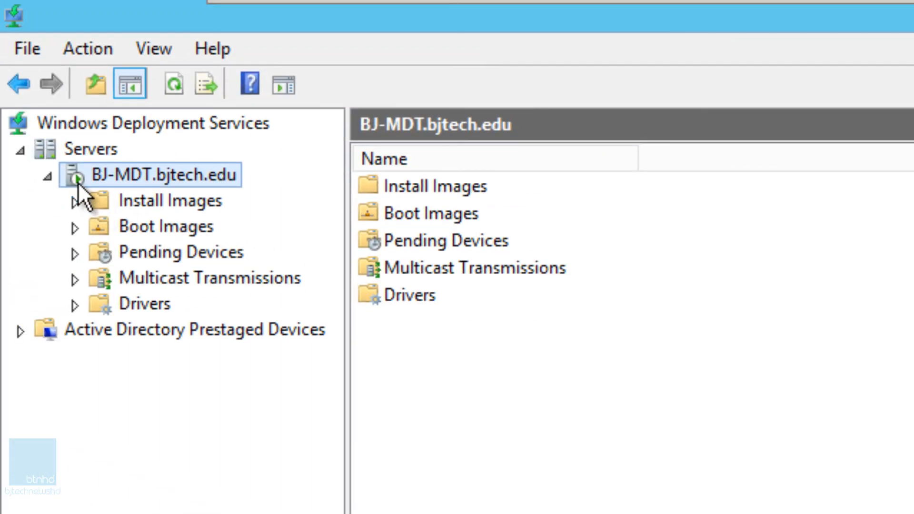
# Begin Add Boot Image and browse into C:\DeploymentShare\Boot with the LiteTouchPE .wim files
pyautogui.click(166, 226)
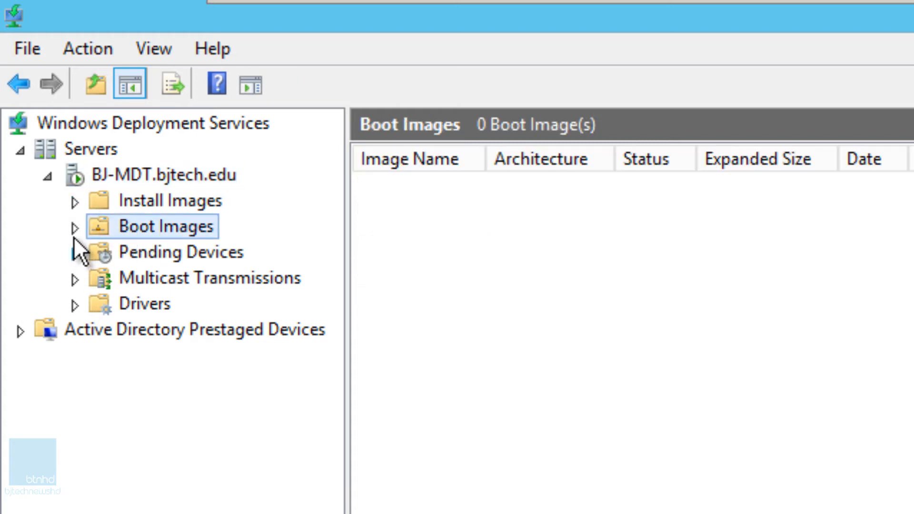
pyautogui.rightClick(166, 226)
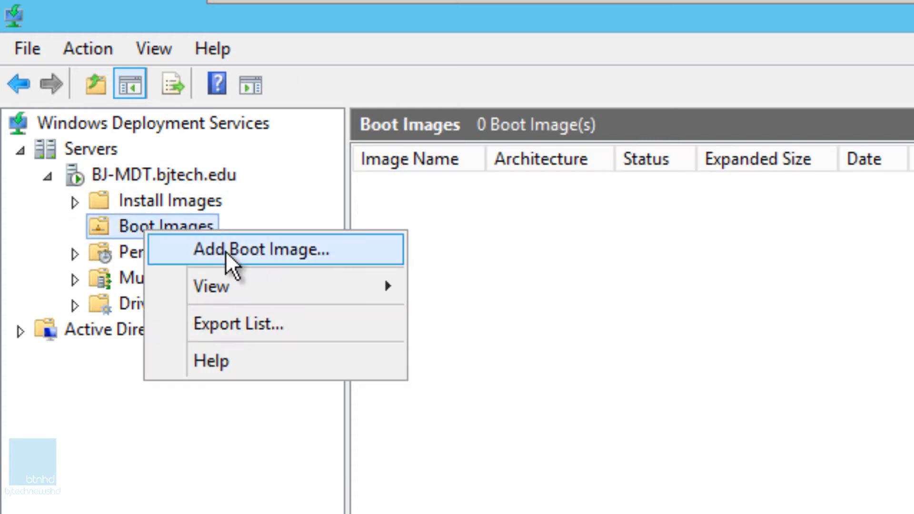
pyautogui.click(260, 249)
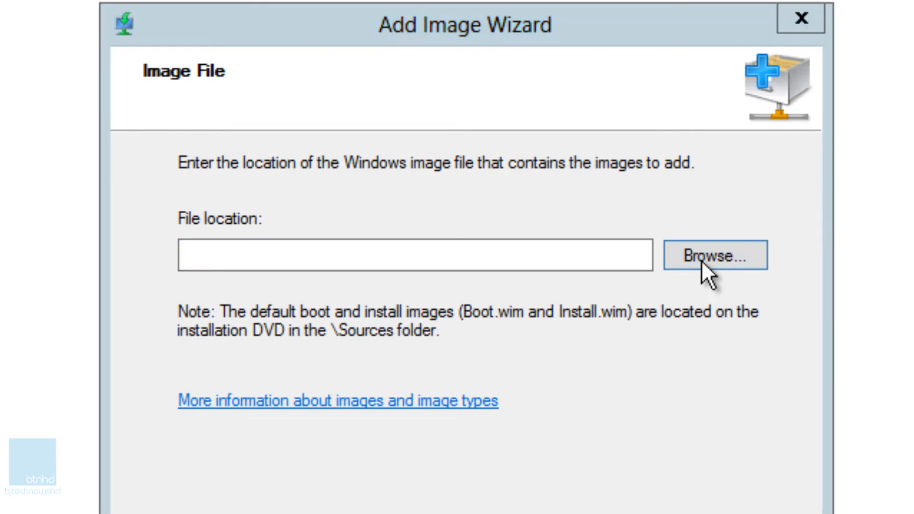
pyautogui.click(713, 255)
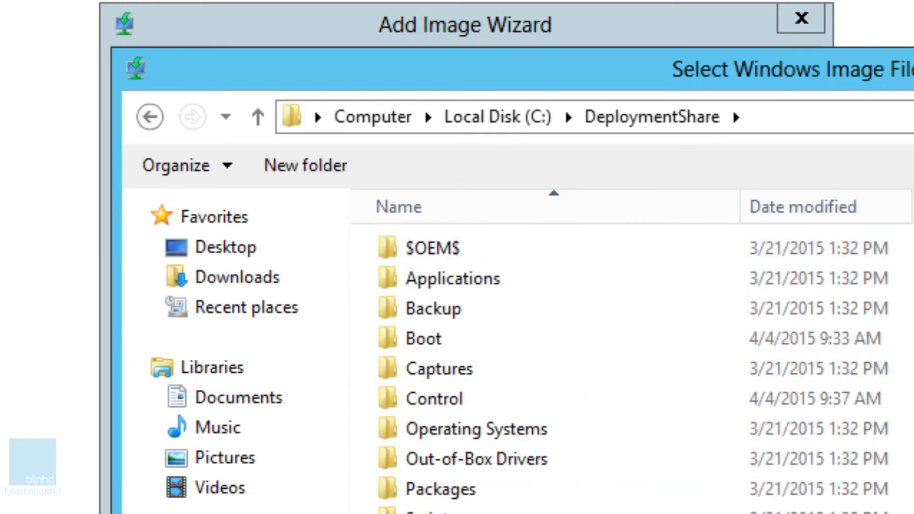
pyautogui.doubleClick(423, 338)
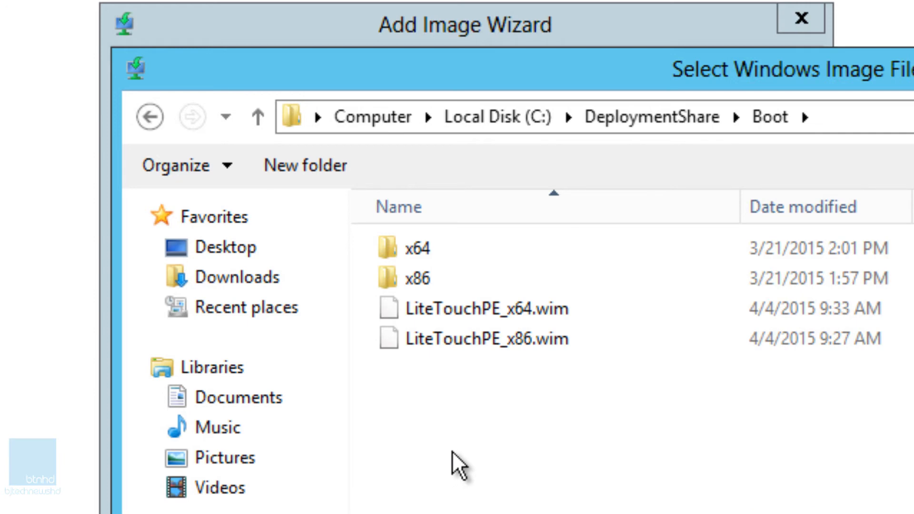
pyautogui.moveTo(460, 466)
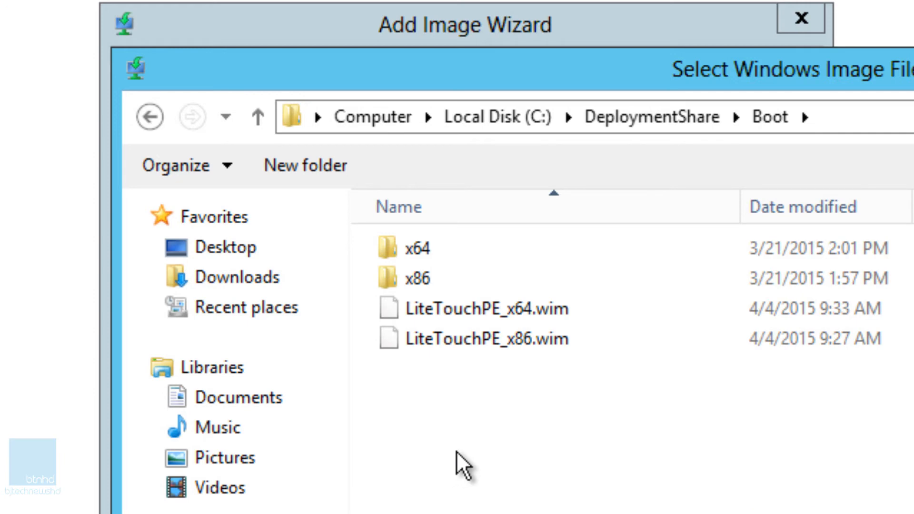
pyautogui.click(486, 338)
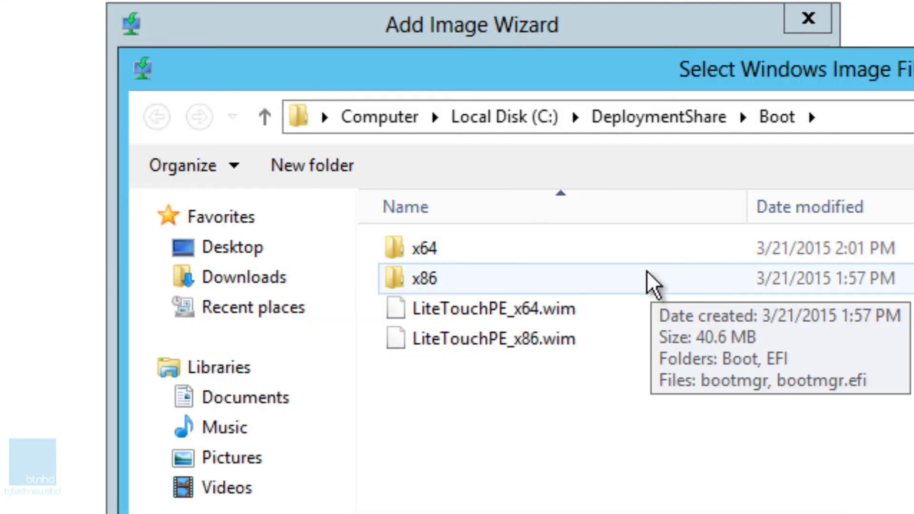
pyautogui.moveTo(618, 300)
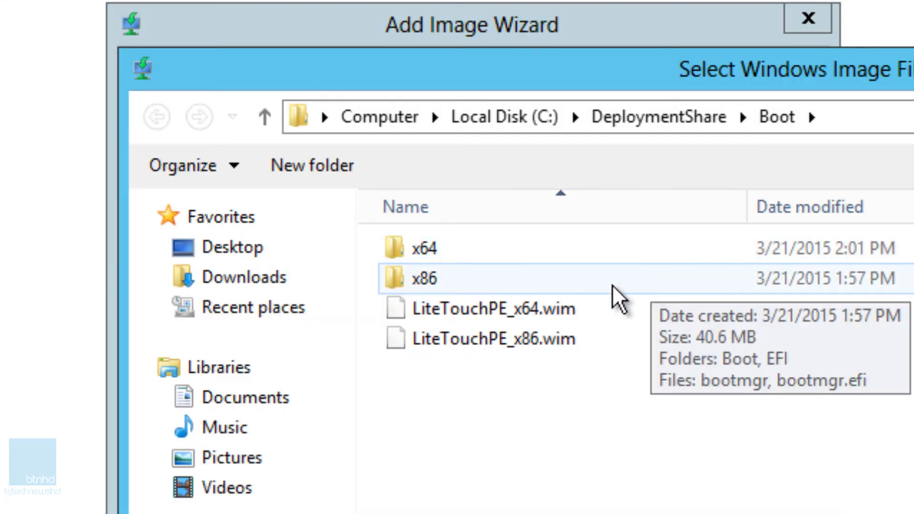
# Add LiteTouchPE_x64.wim as a boot image through the Add Image Wizard
pyautogui.click(493, 308)
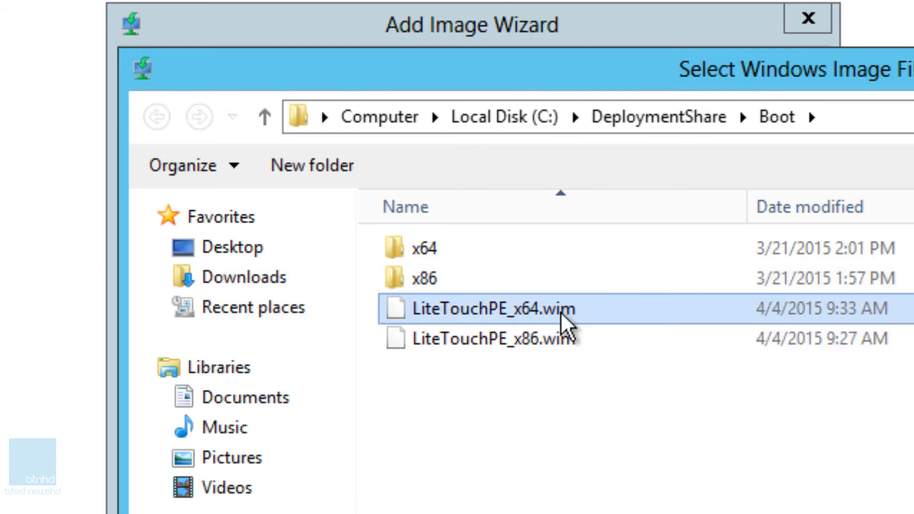
pyautogui.doubleClick(490, 308)
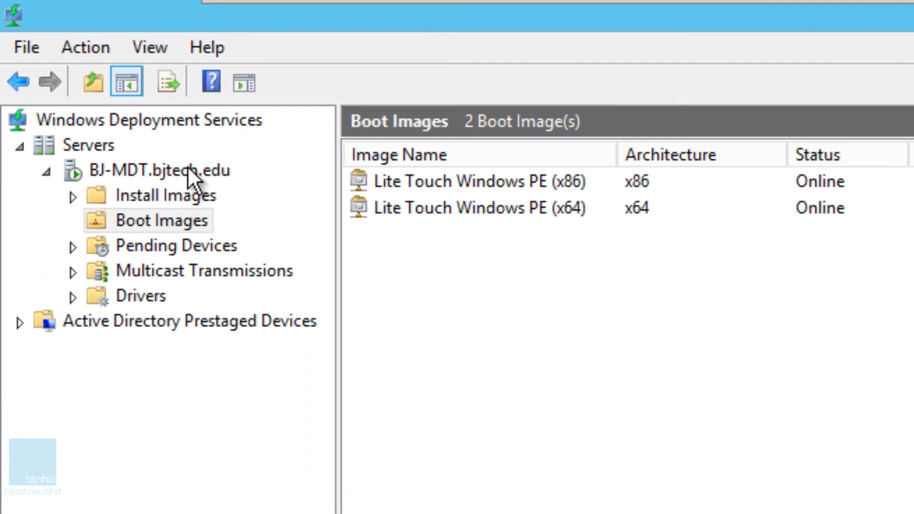
# Restart the WDS service on BJ-MDT.bjtech.edu via All Tasks and acknowledge the success message
pyautogui.rightClick(157, 170)
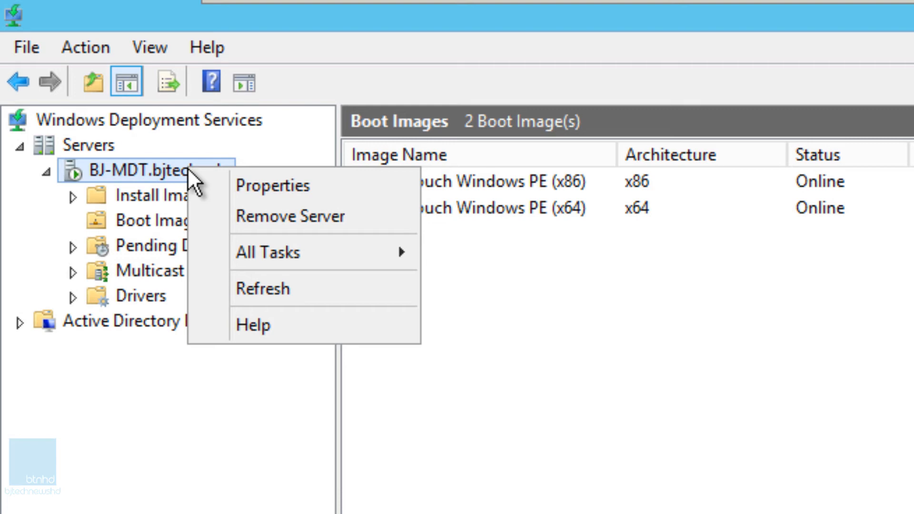
pyautogui.moveTo(266, 251)
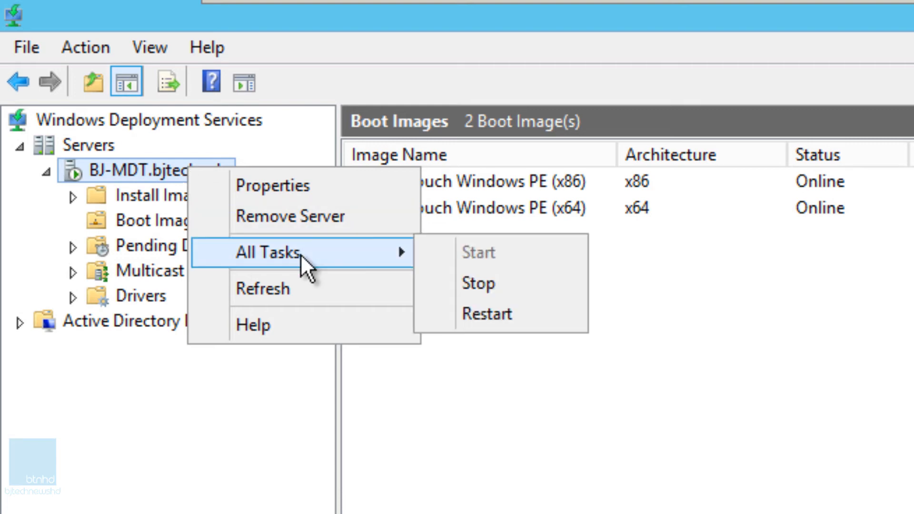
pyautogui.click(486, 313)
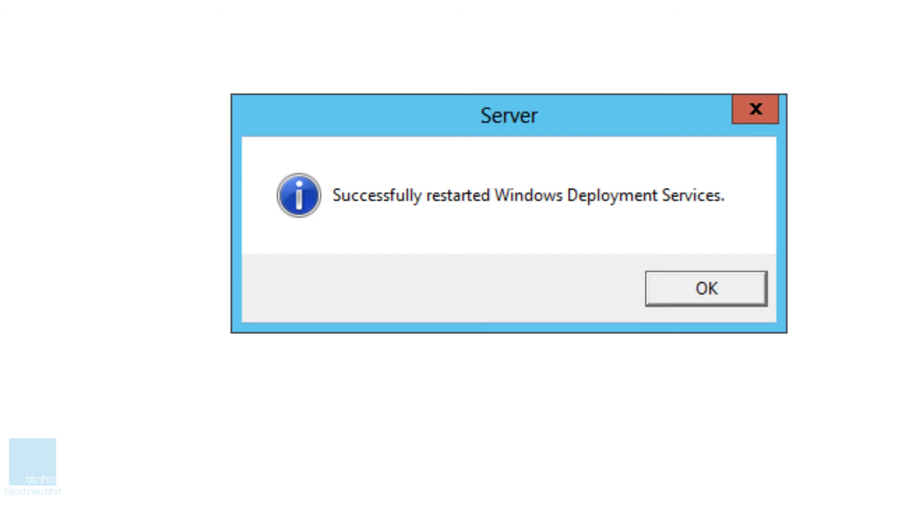
pyautogui.click(703, 288)
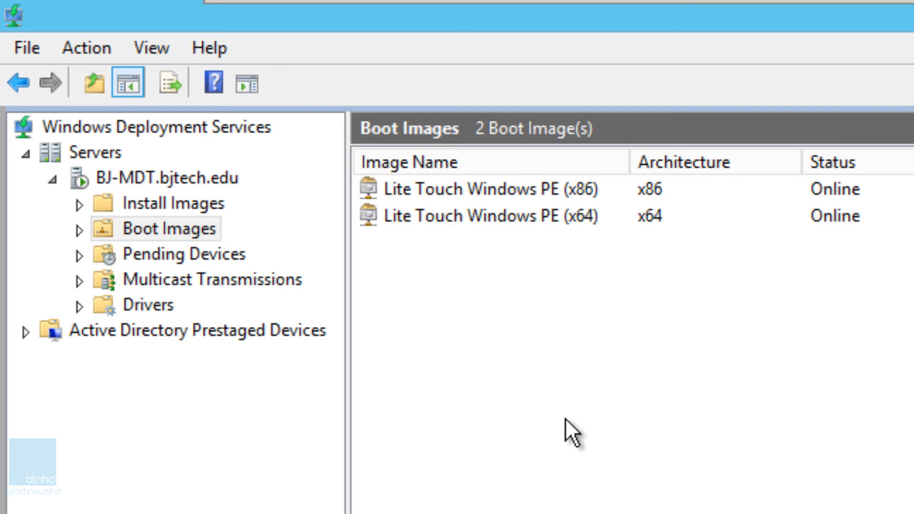
pyautogui.moveTo(386, 11)
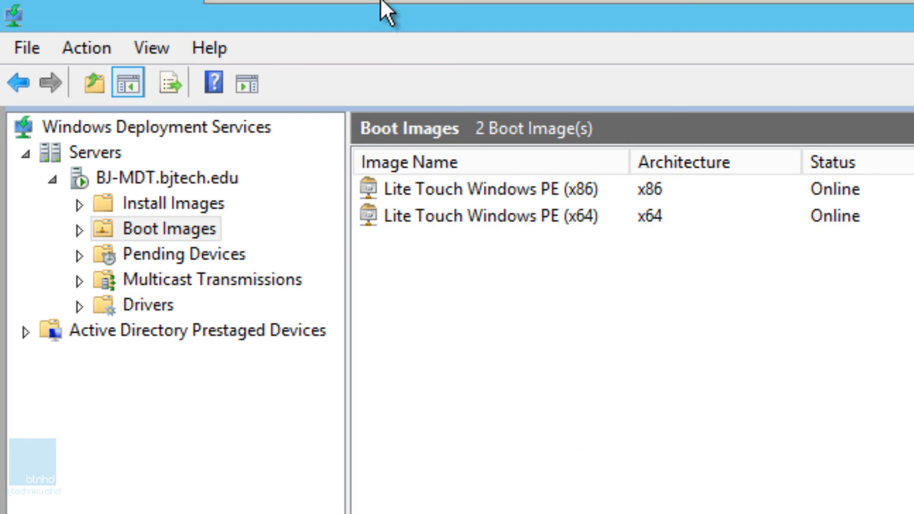
# Create VM bj-temp stored under D:\VMs\bj-temp with a 30 GB maximum disk size
pyautogui.click(267, 60)
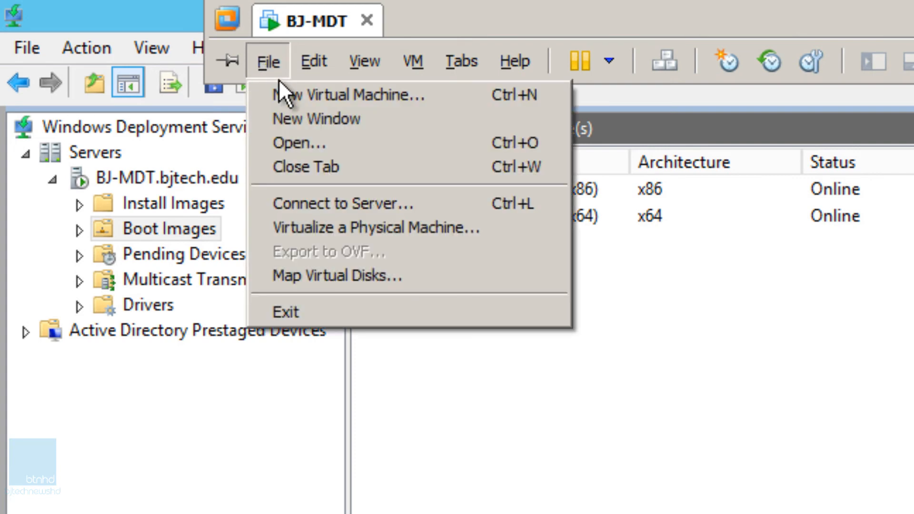
pyautogui.click(348, 95)
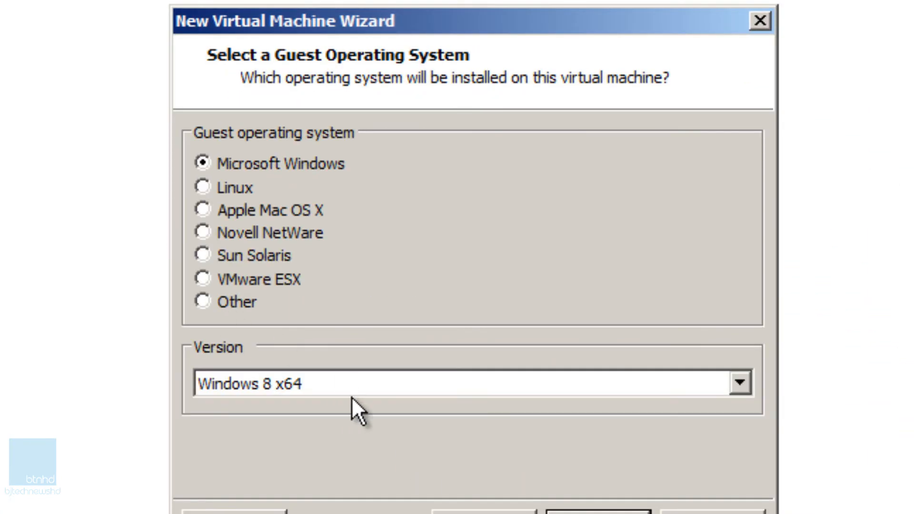
pyautogui.click(595, 512)
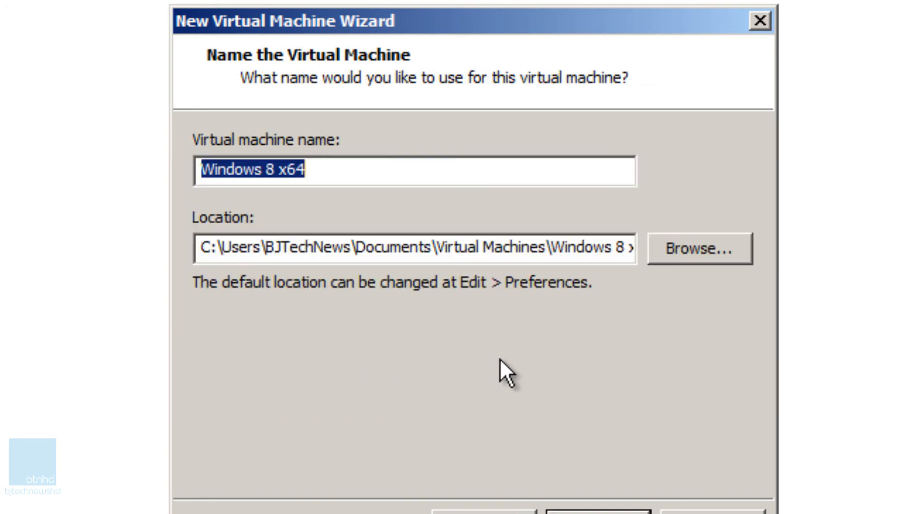
pyautogui.write('bj-tem')
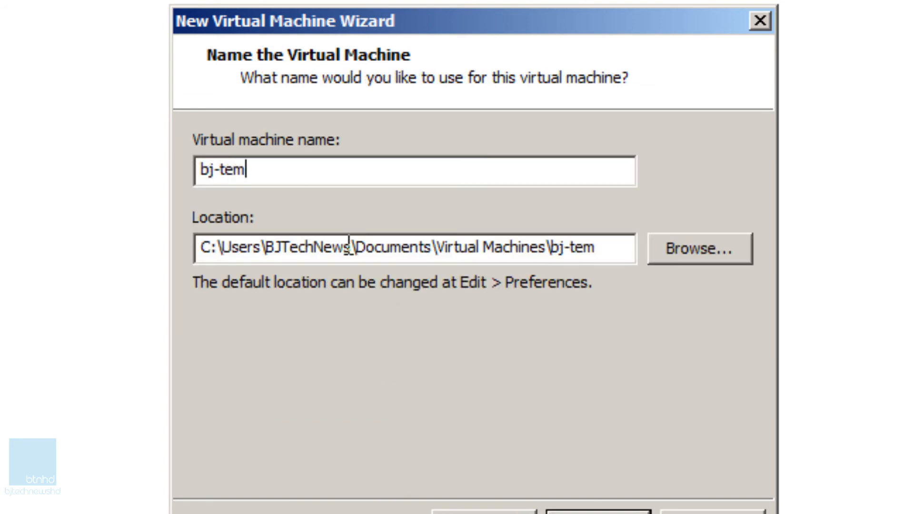
pyautogui.click(697, 248)
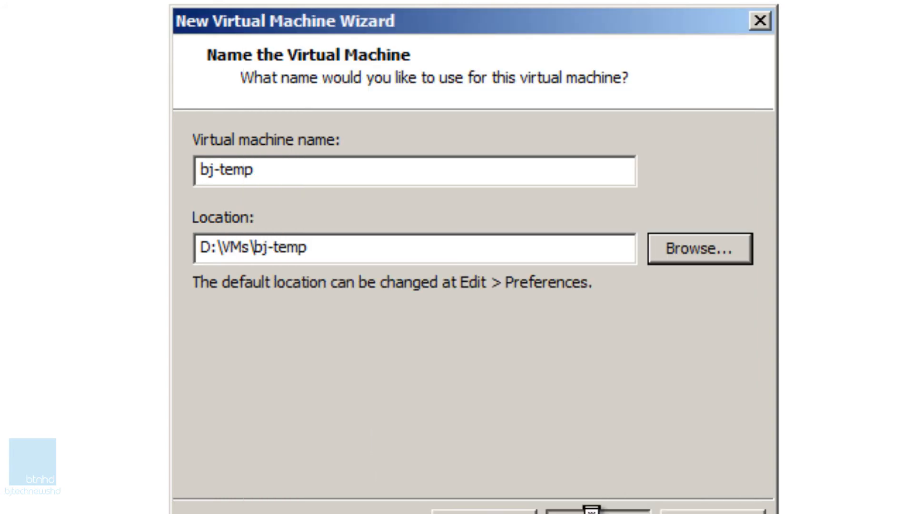
pyautogui.click(593, 511)
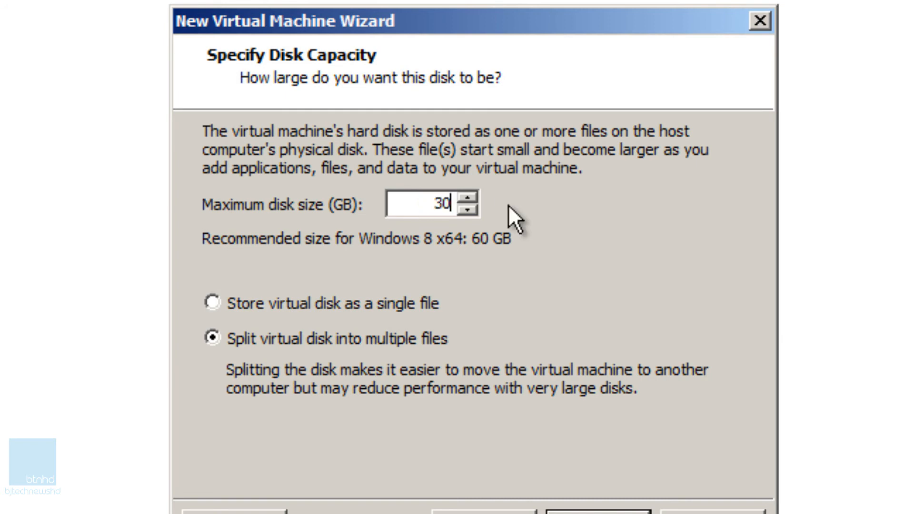
pyautogui.click(593, 512)
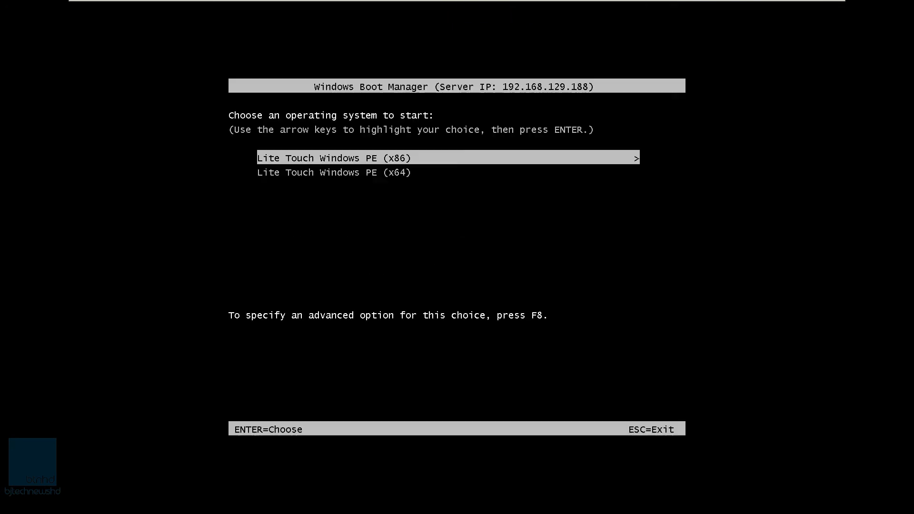
# Select Lite Touch Windows PE (x64) in the PXE boot menu and reach the imaging Welcome screen
pyautogui.press('Down')
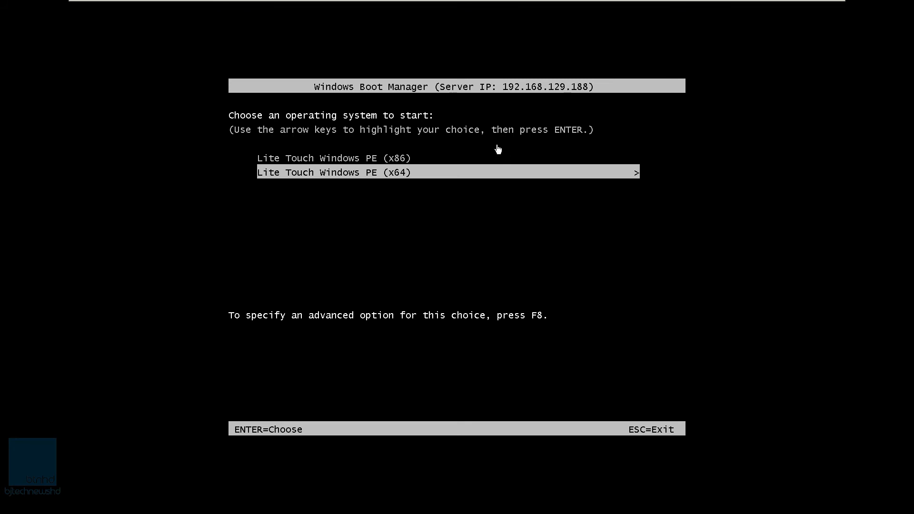
pyautogui.moveTo(279, 105)
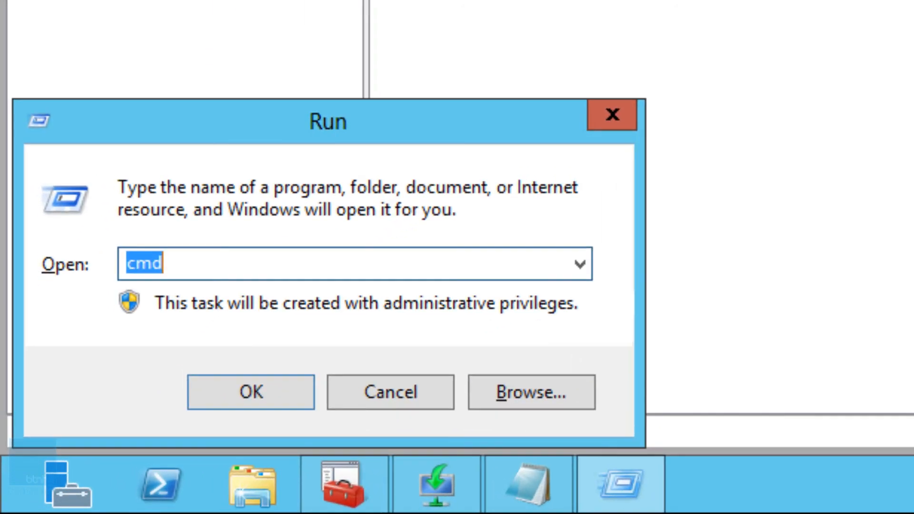
pyautogui.click(250, 391)
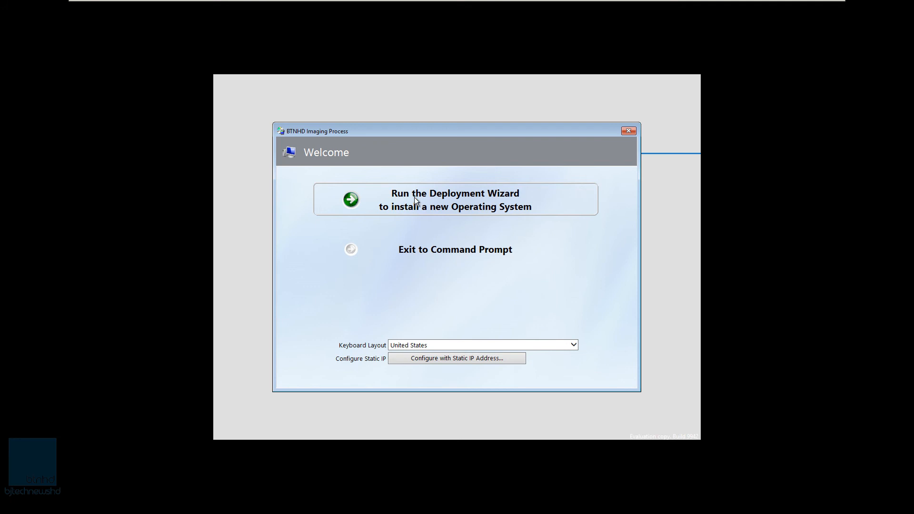
# Run the Deployment Wizard and connect as Administrator with the password on domain bjtech.edu
pyautogui.click(456, 199)
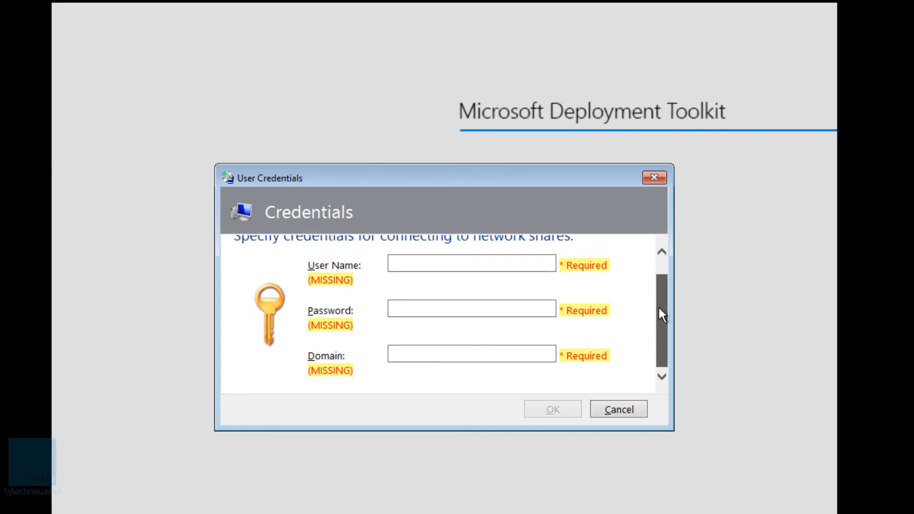
pyautogui.click(471, 263)
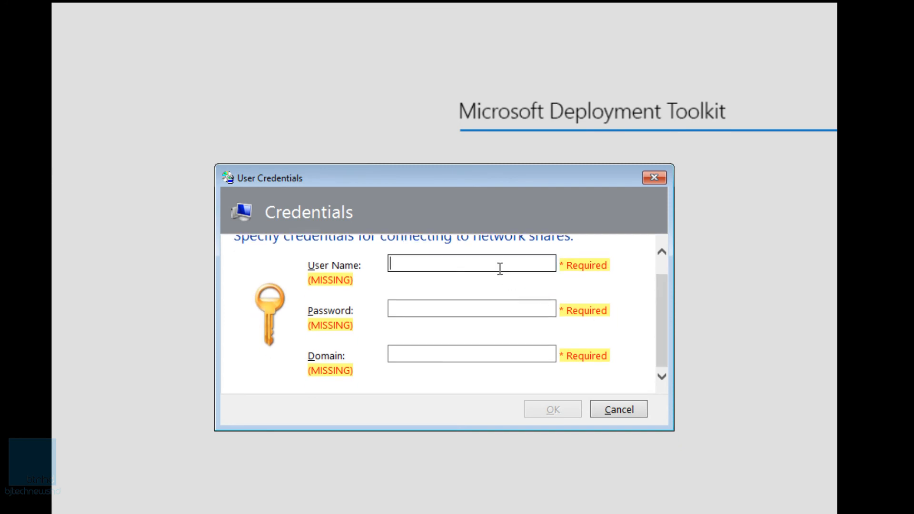
pyautogui.write('Administ')
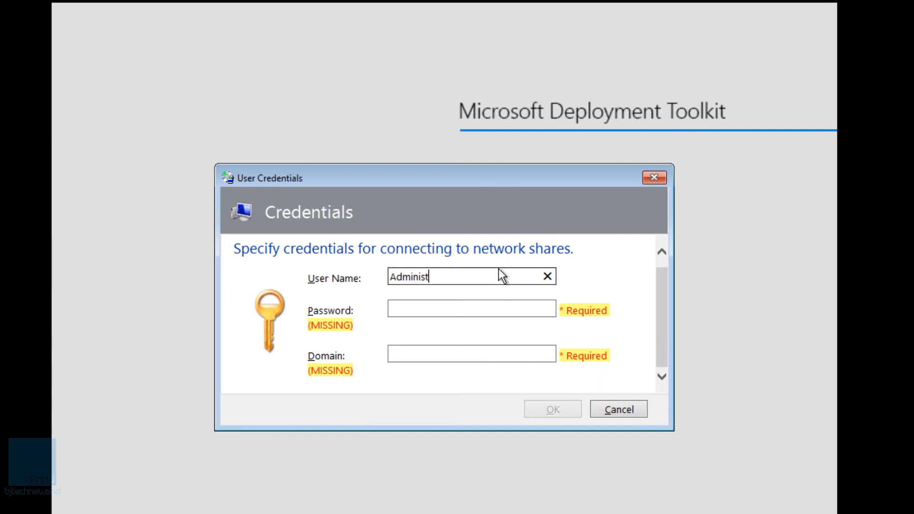
pyautogui.write('rator')
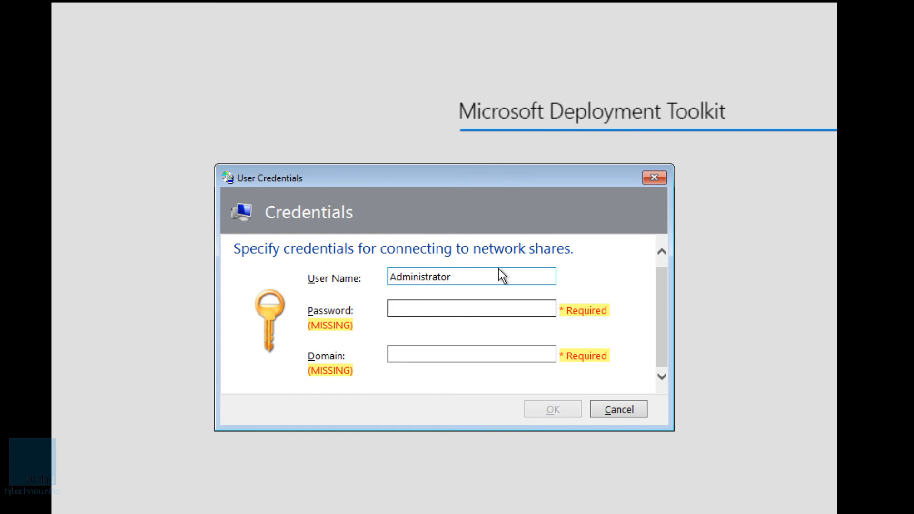
pyautogui.write('•')
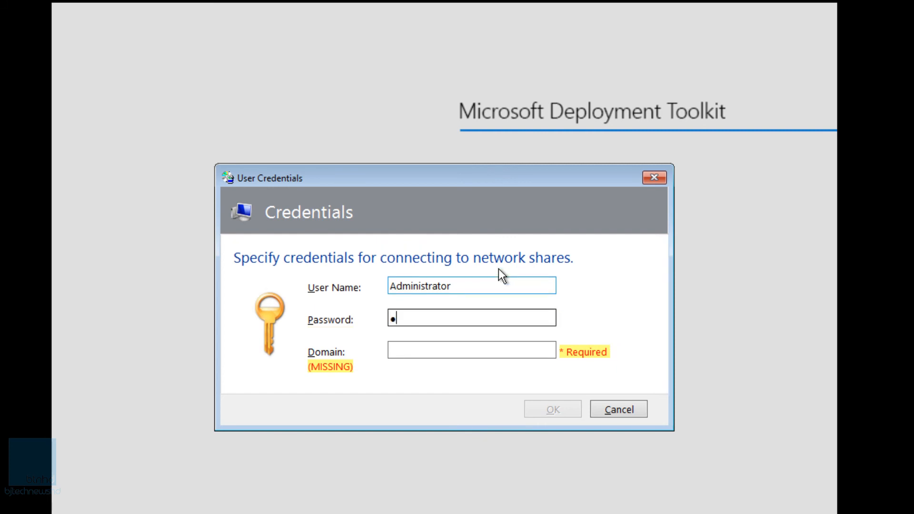
pyautogui.write('•')
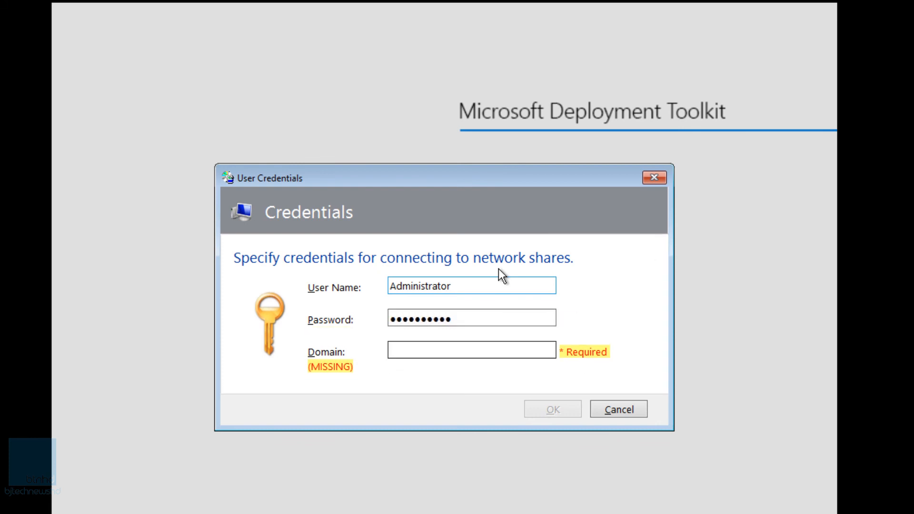
pyautogui.write('bjtech.edu')
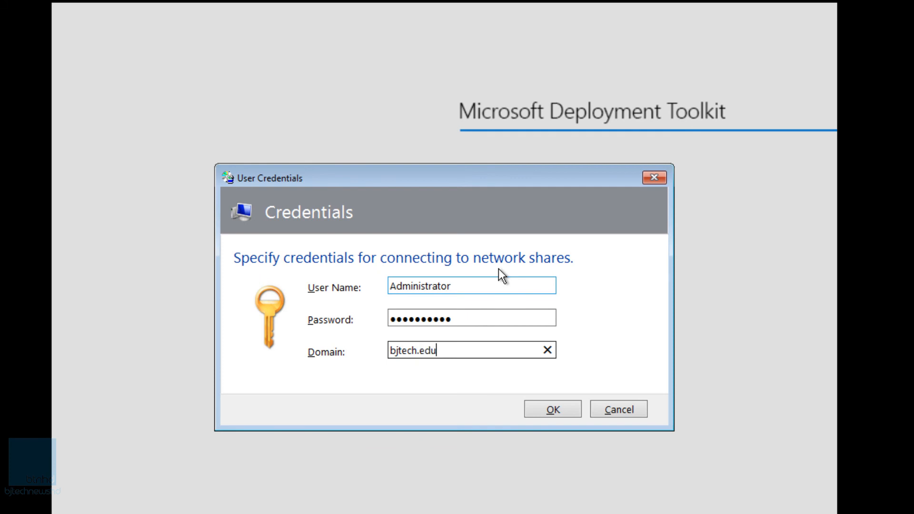
pyautogui.click(551, 408)
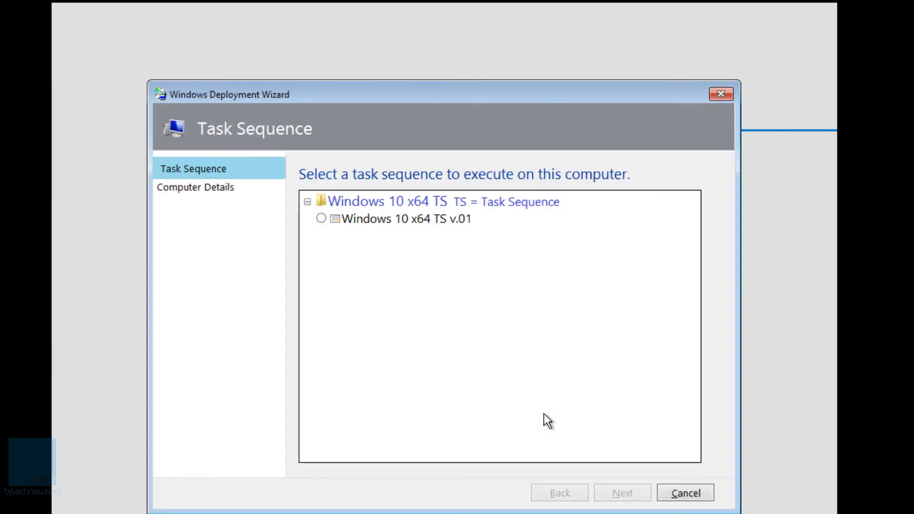
# Choose the Windows 10 x64 TS v.01 task sequence and name the computer bj-temp
pyautogui.click(406, 218)
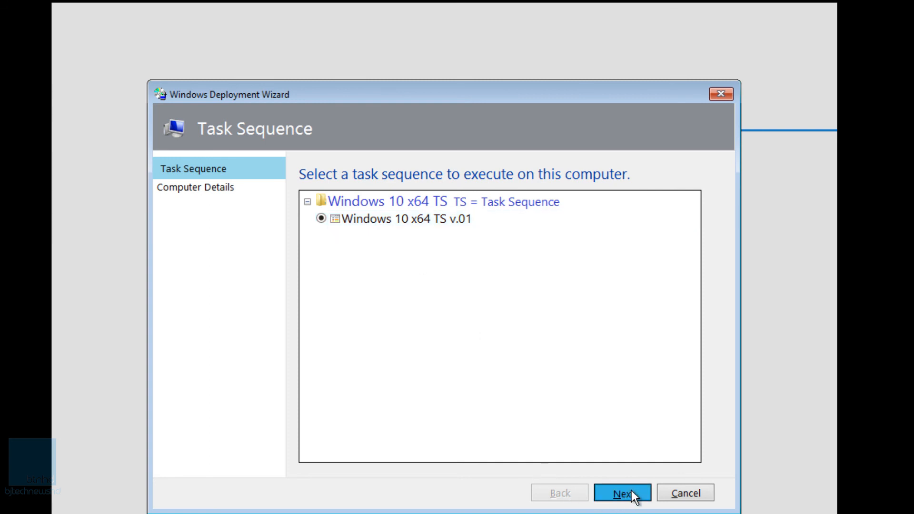
pyautogui.click(622, 493)
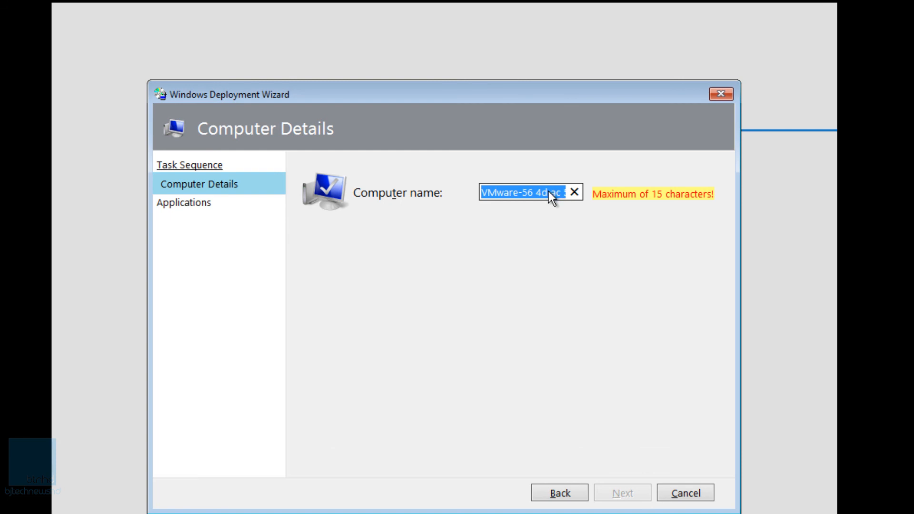
pyautogui.write('bj-tem')
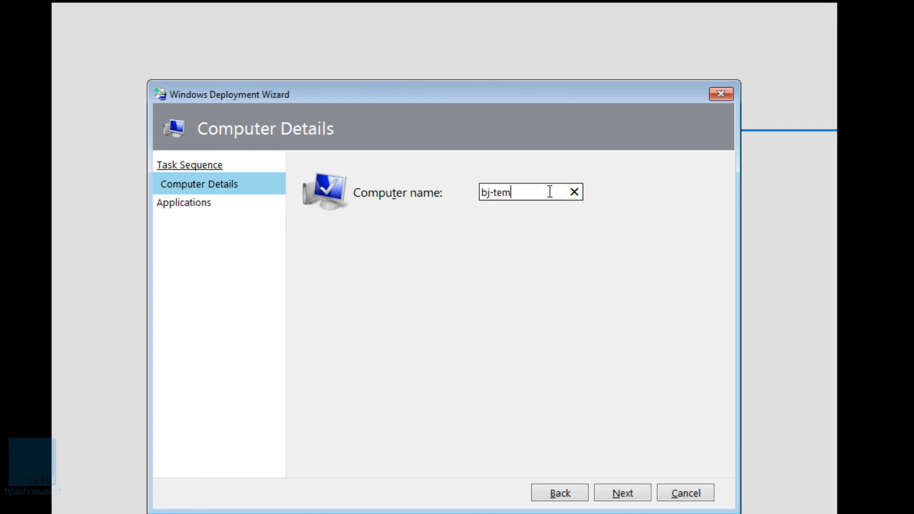
pyautogui.write('p')
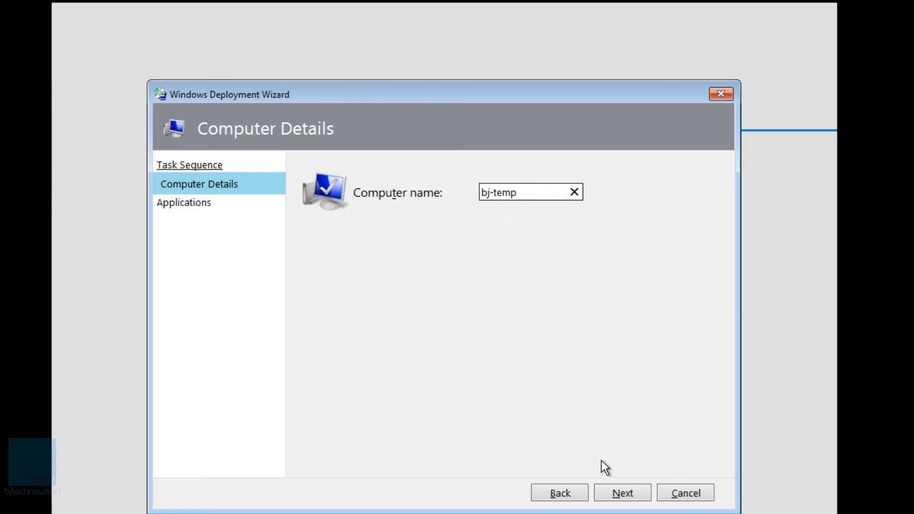
# Include Mozilla Firefox 35.0.1 in the applications and continue the deployment
pyautogui.click(620, 492)
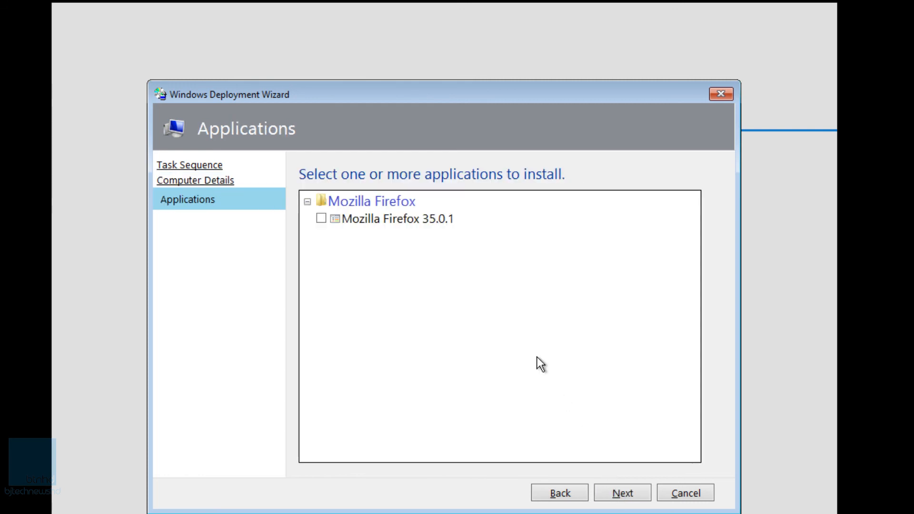
pyautogui.click(320, 218)
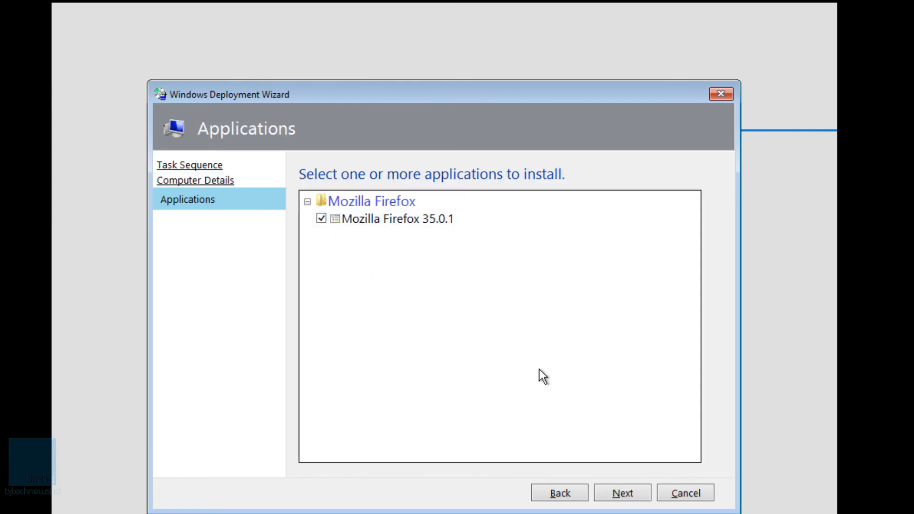
pyautogui.click(621, 492)
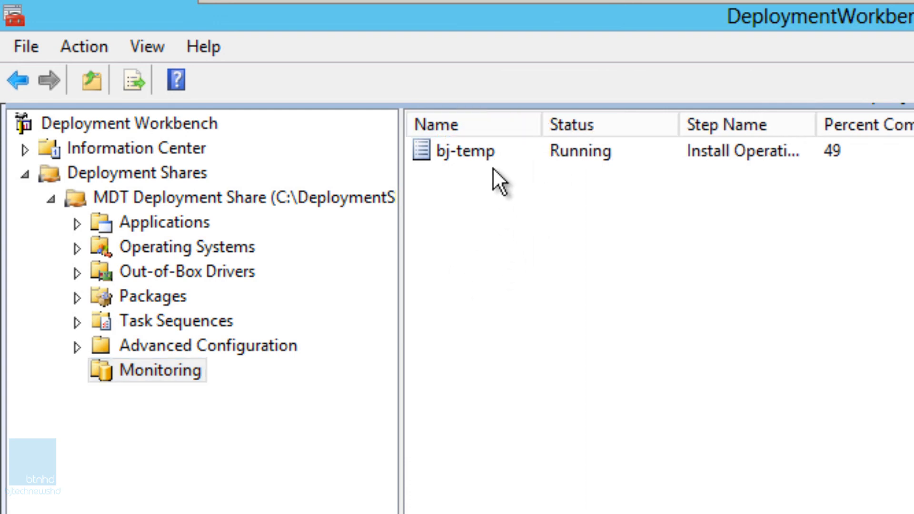
# View the bj-temp entry under Monitoring to confirm it is installing the operating system
pyautogui.click(466, 150)
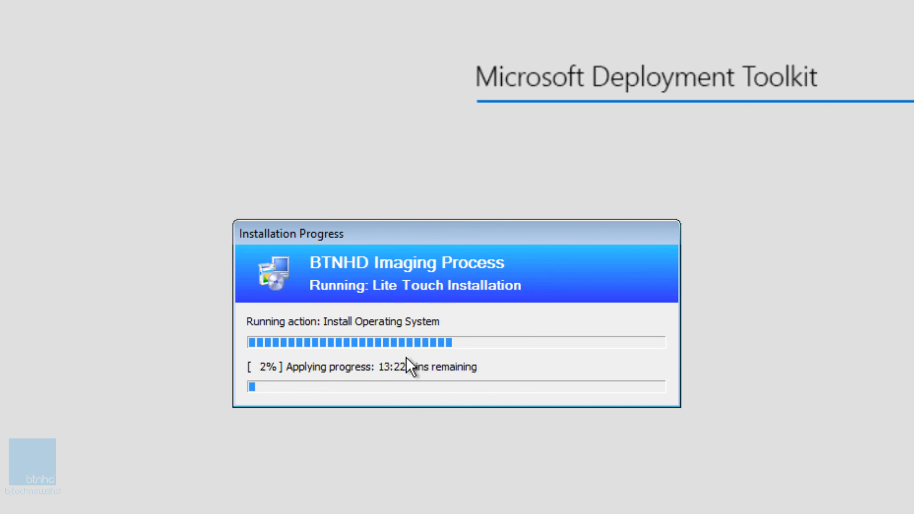
pyautogui.moveTo(417, 415)
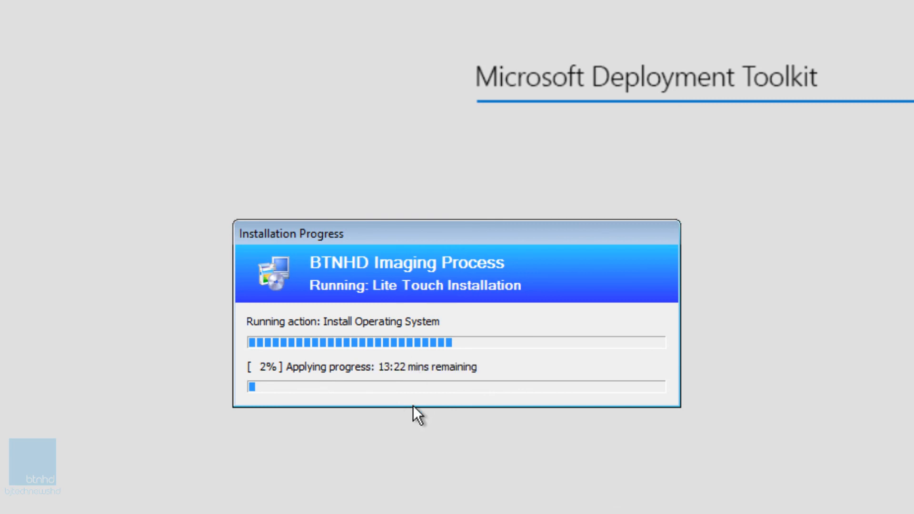